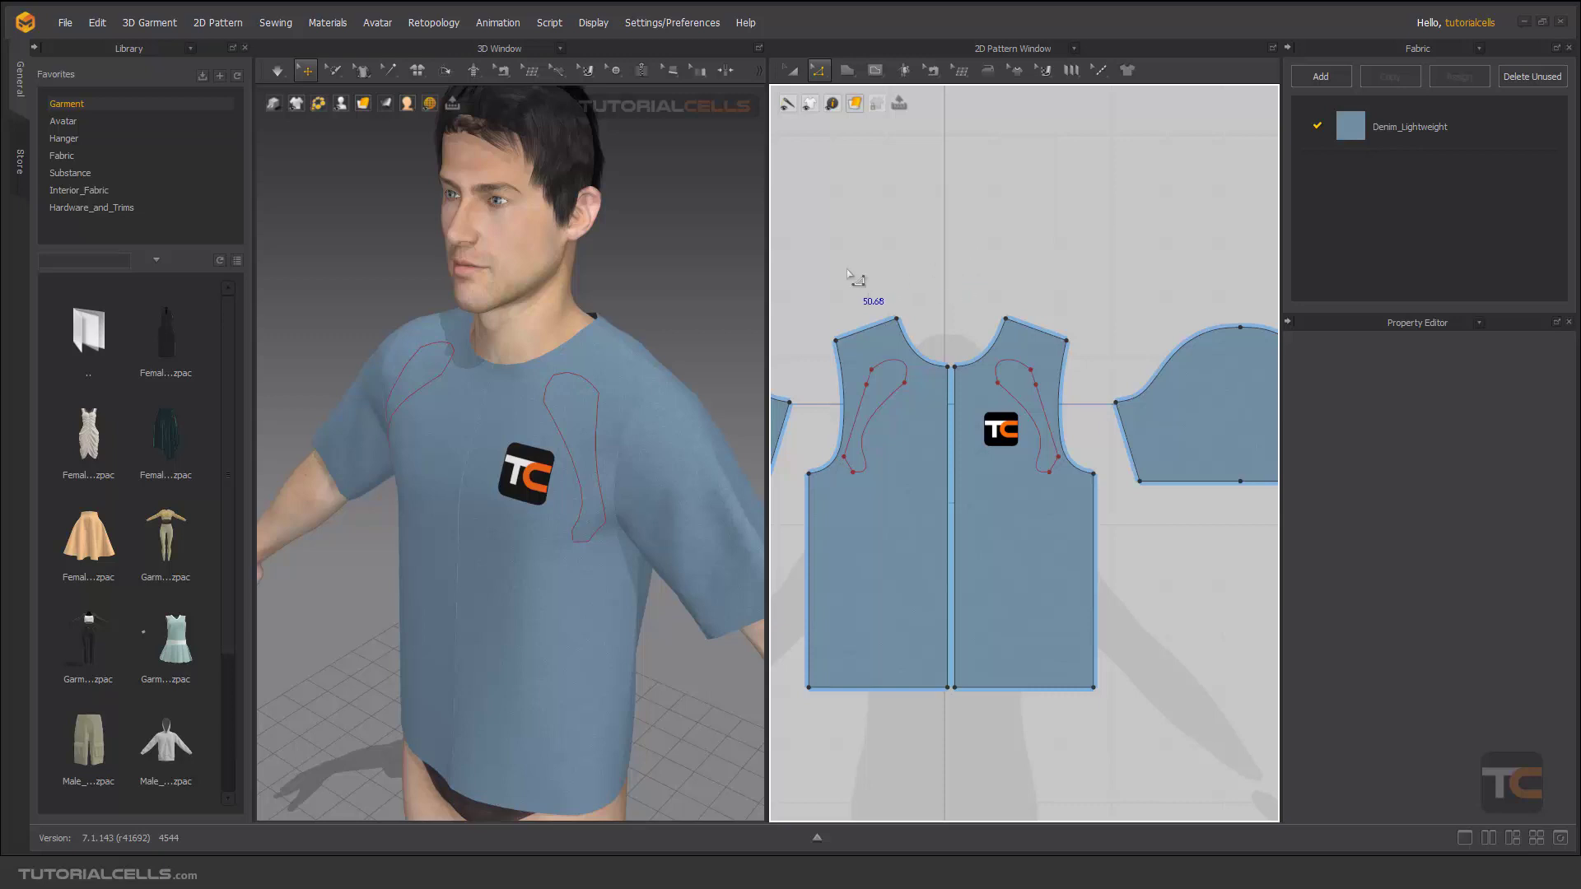
mouse_move(840, 307)
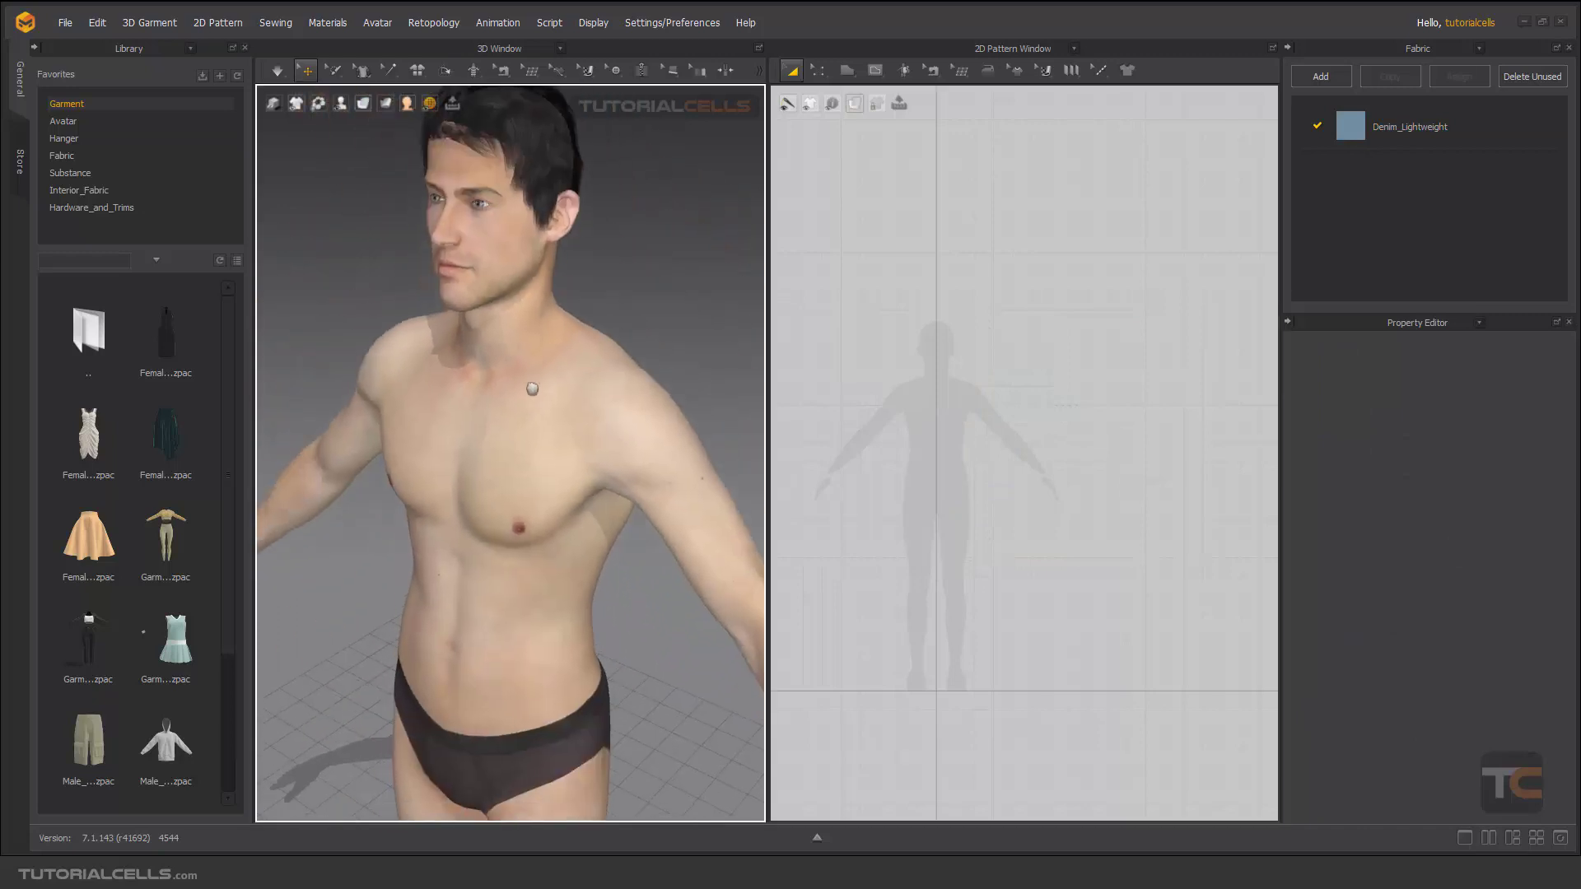
Switch to the Line (Avatar) tool to begin drawing the front torso panel on the body
click(560, 70)
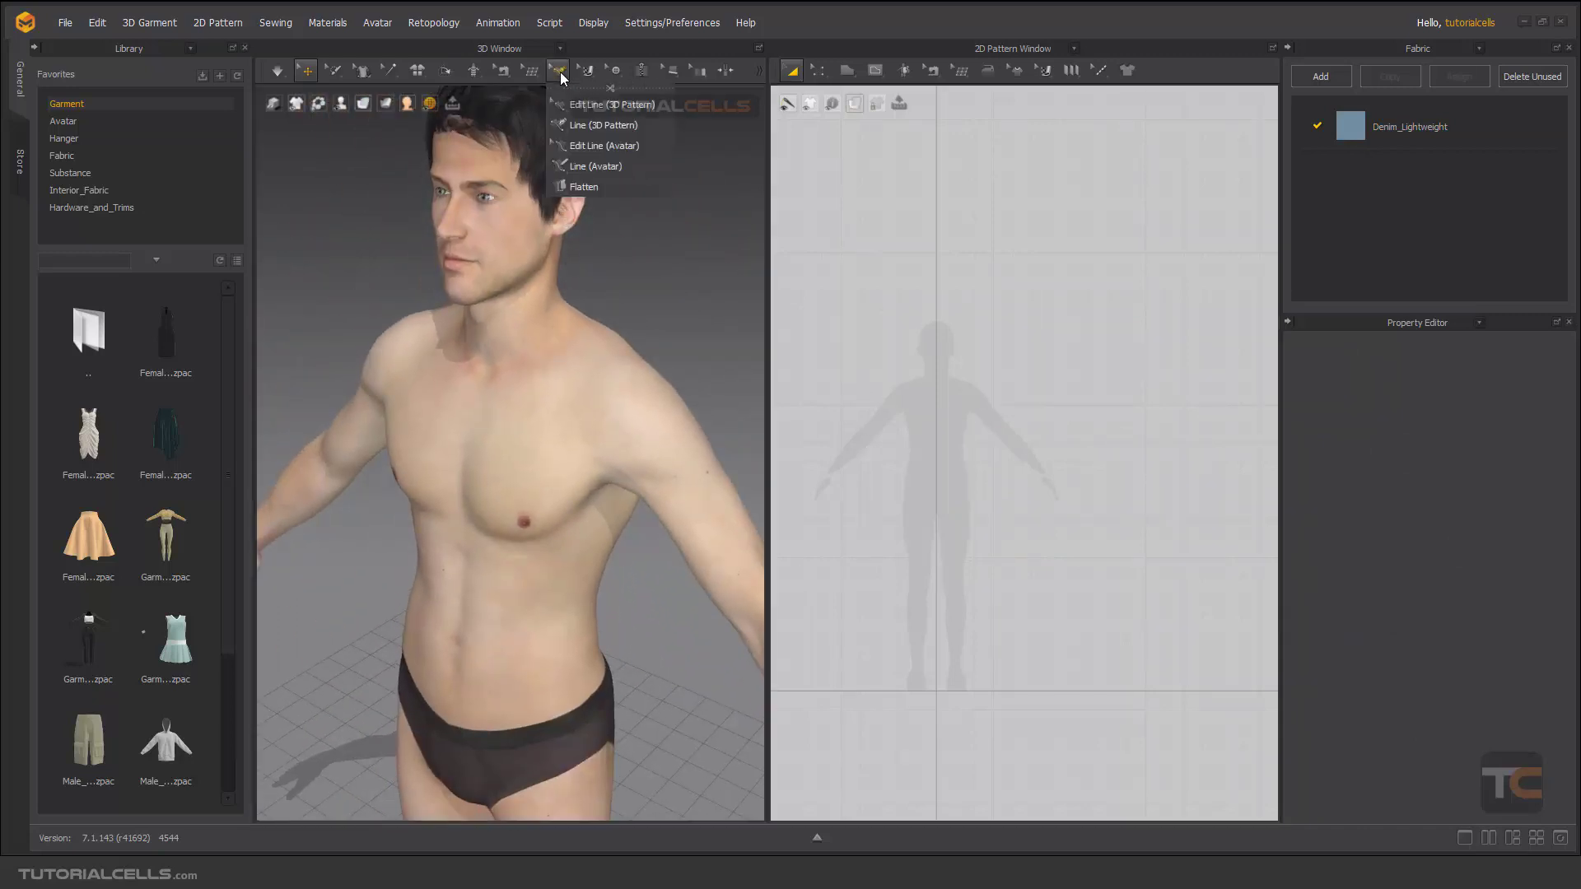
mouse_move(583, 165)
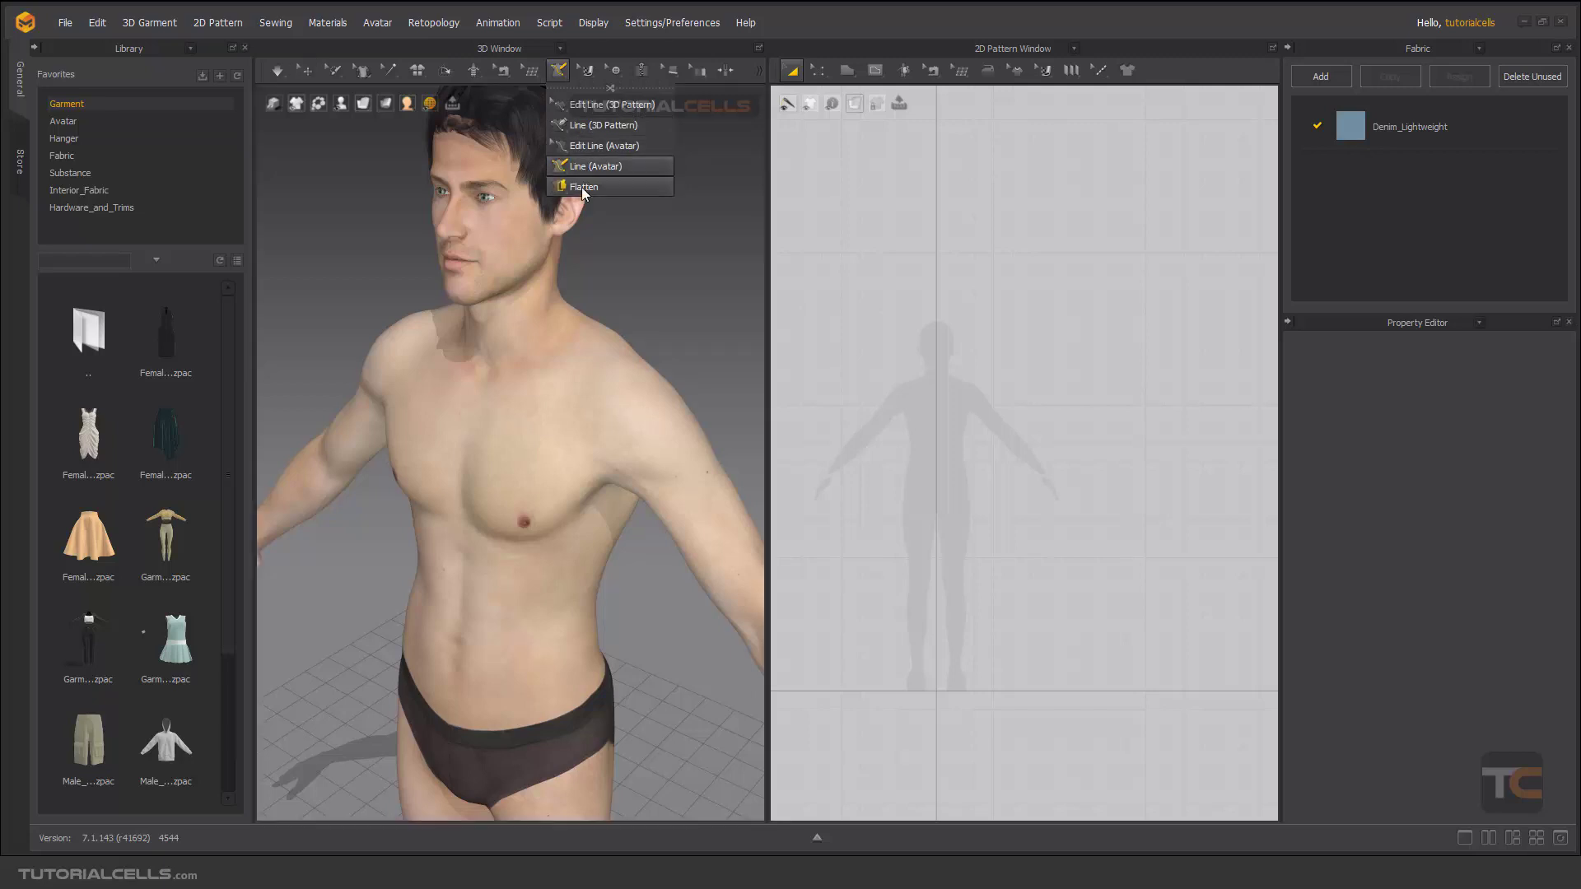
click(596, 164)
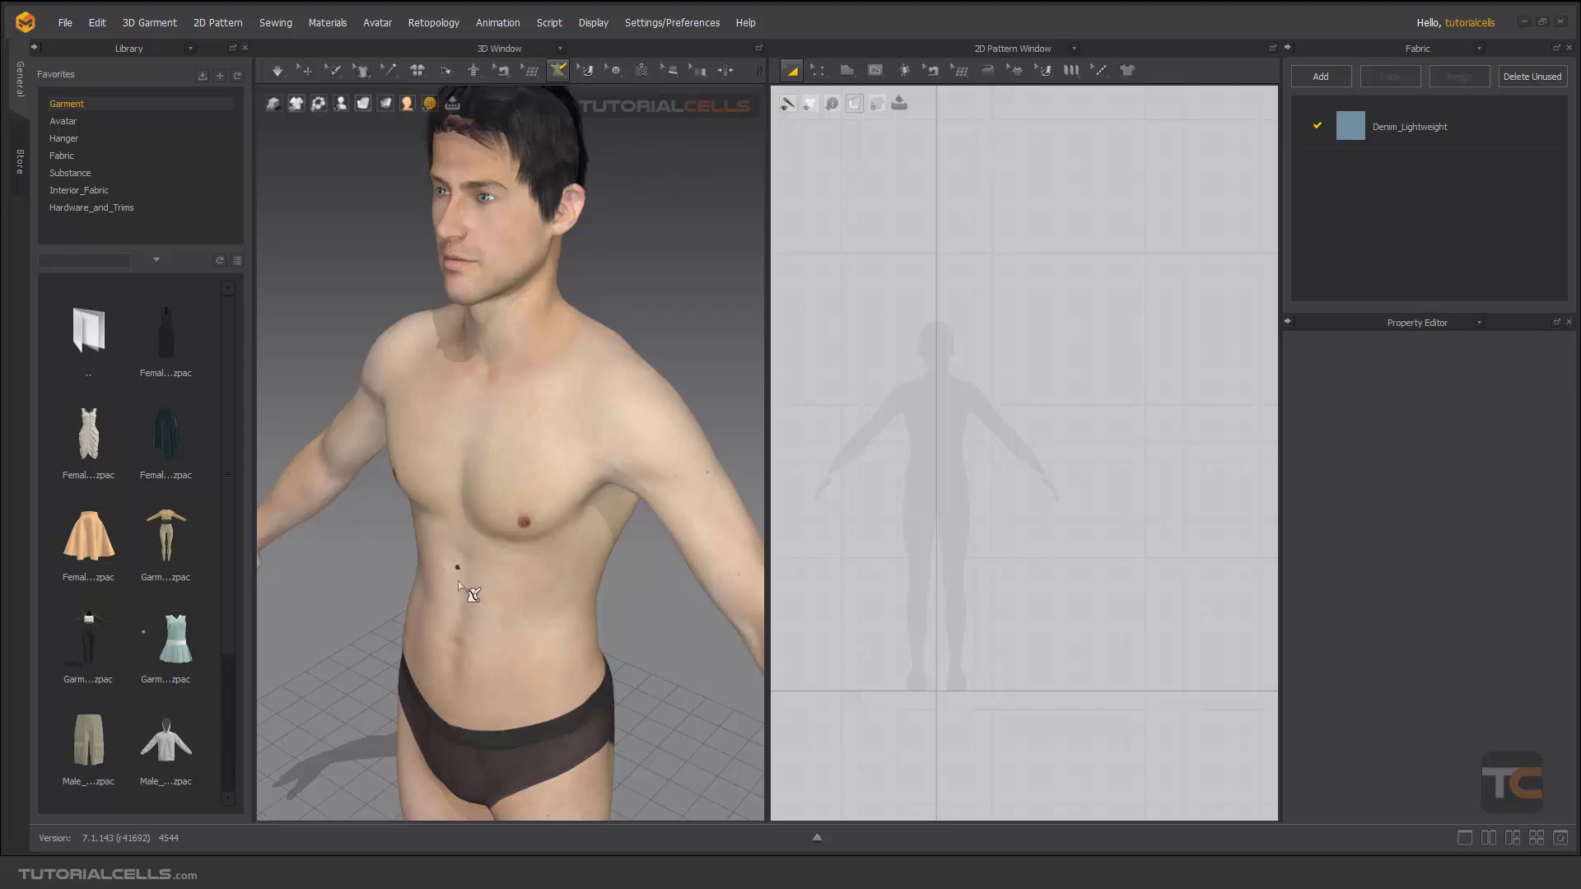
mouse_move(537, 601)
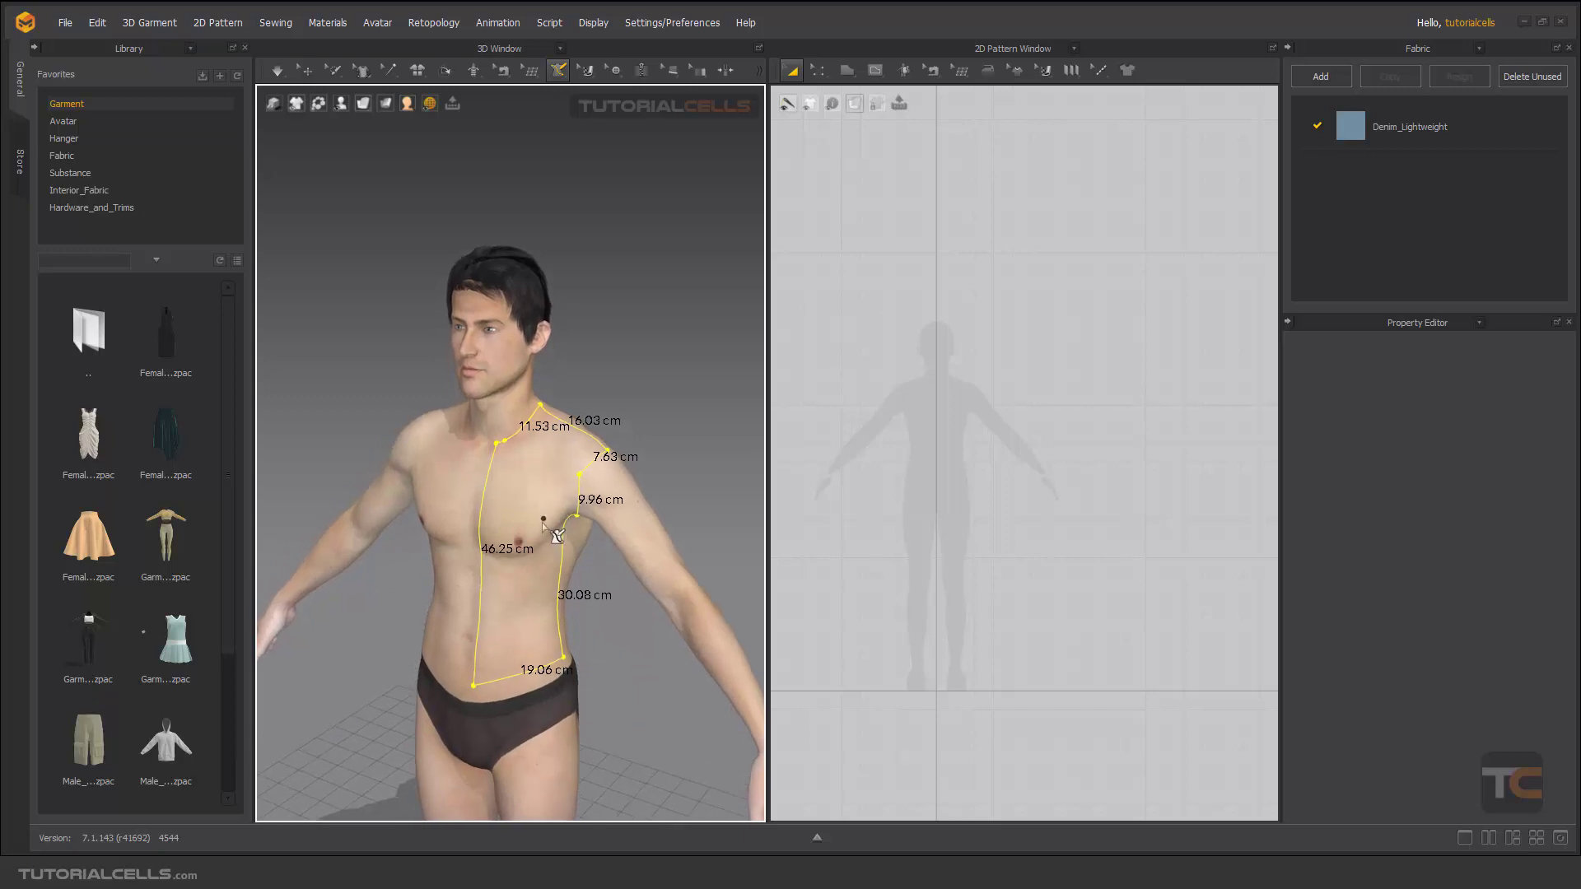
mouse_move(447, 69)
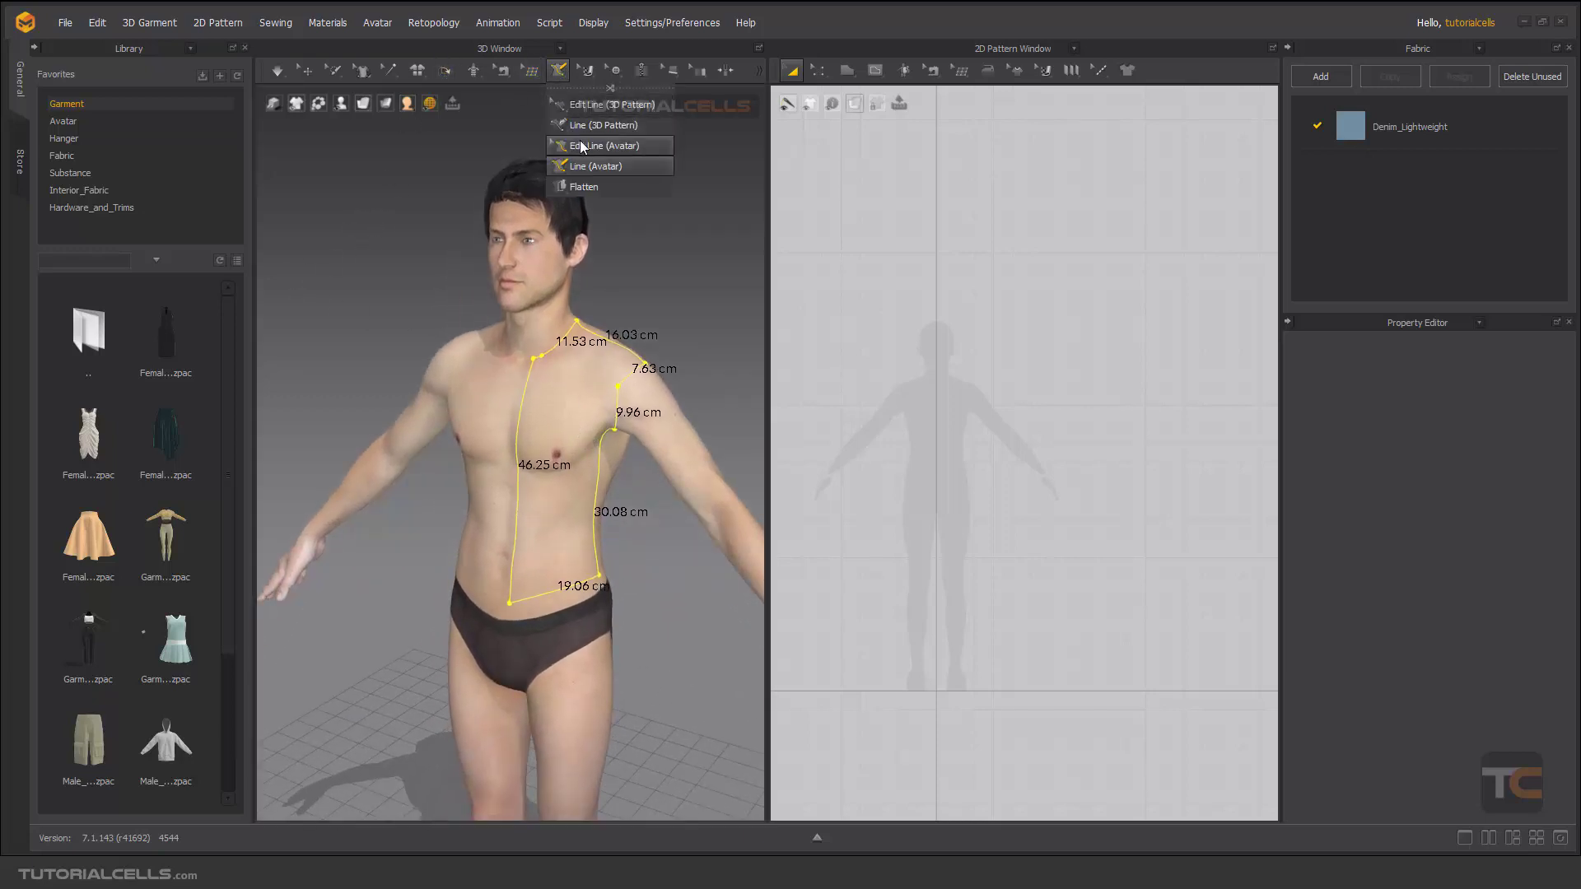
Adjust the panel's bottom-left corner with Edit Line (Avatar) and show the outline's edge lengths
click(603, 145)
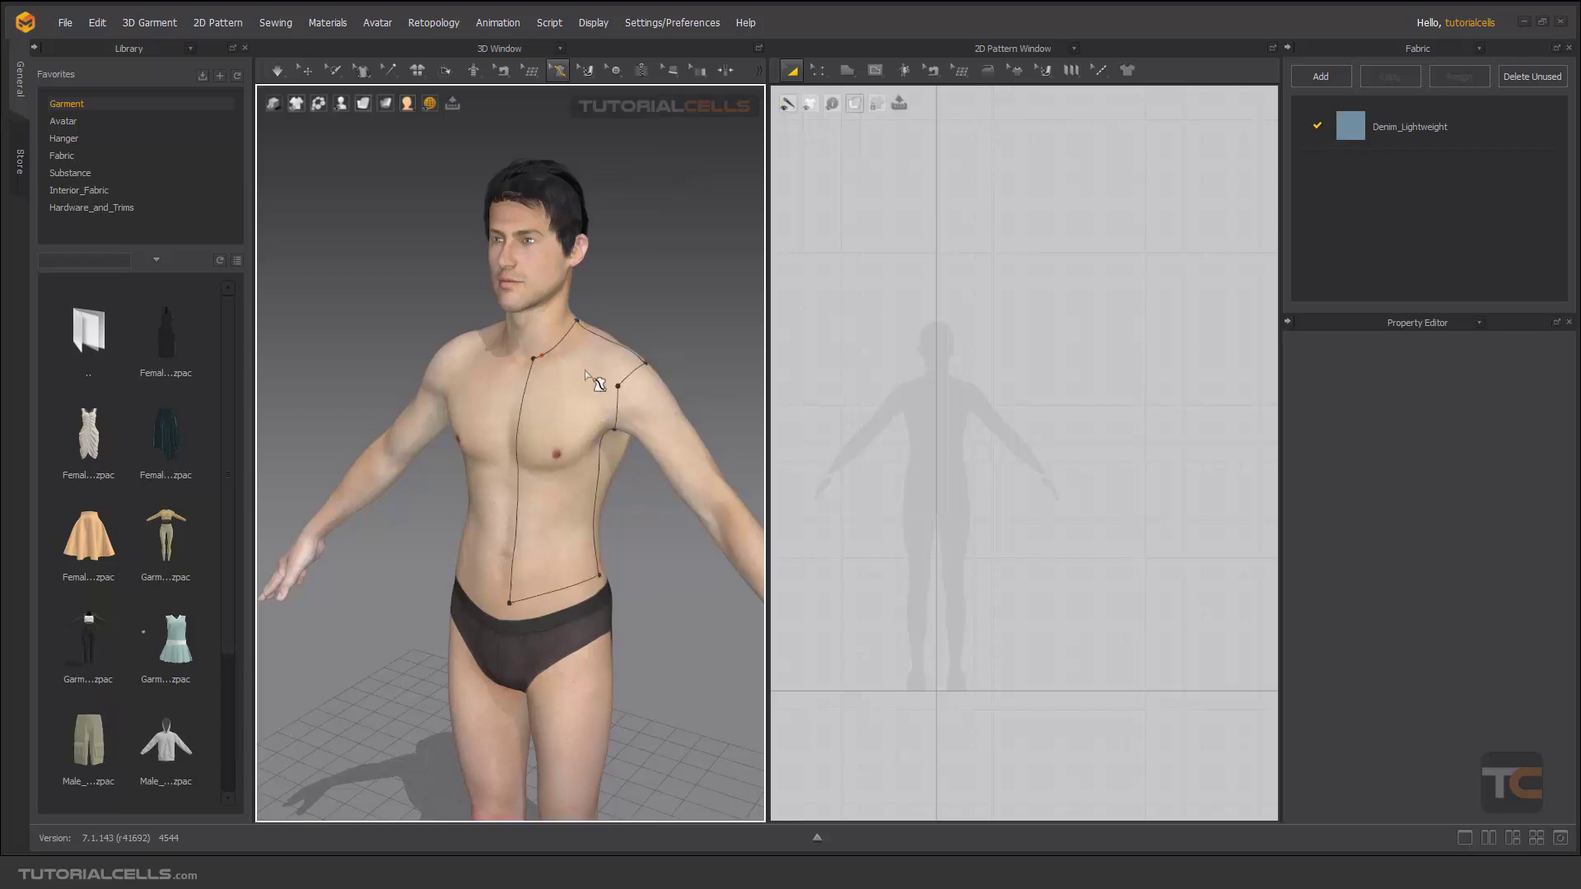
scroll(down, 3)
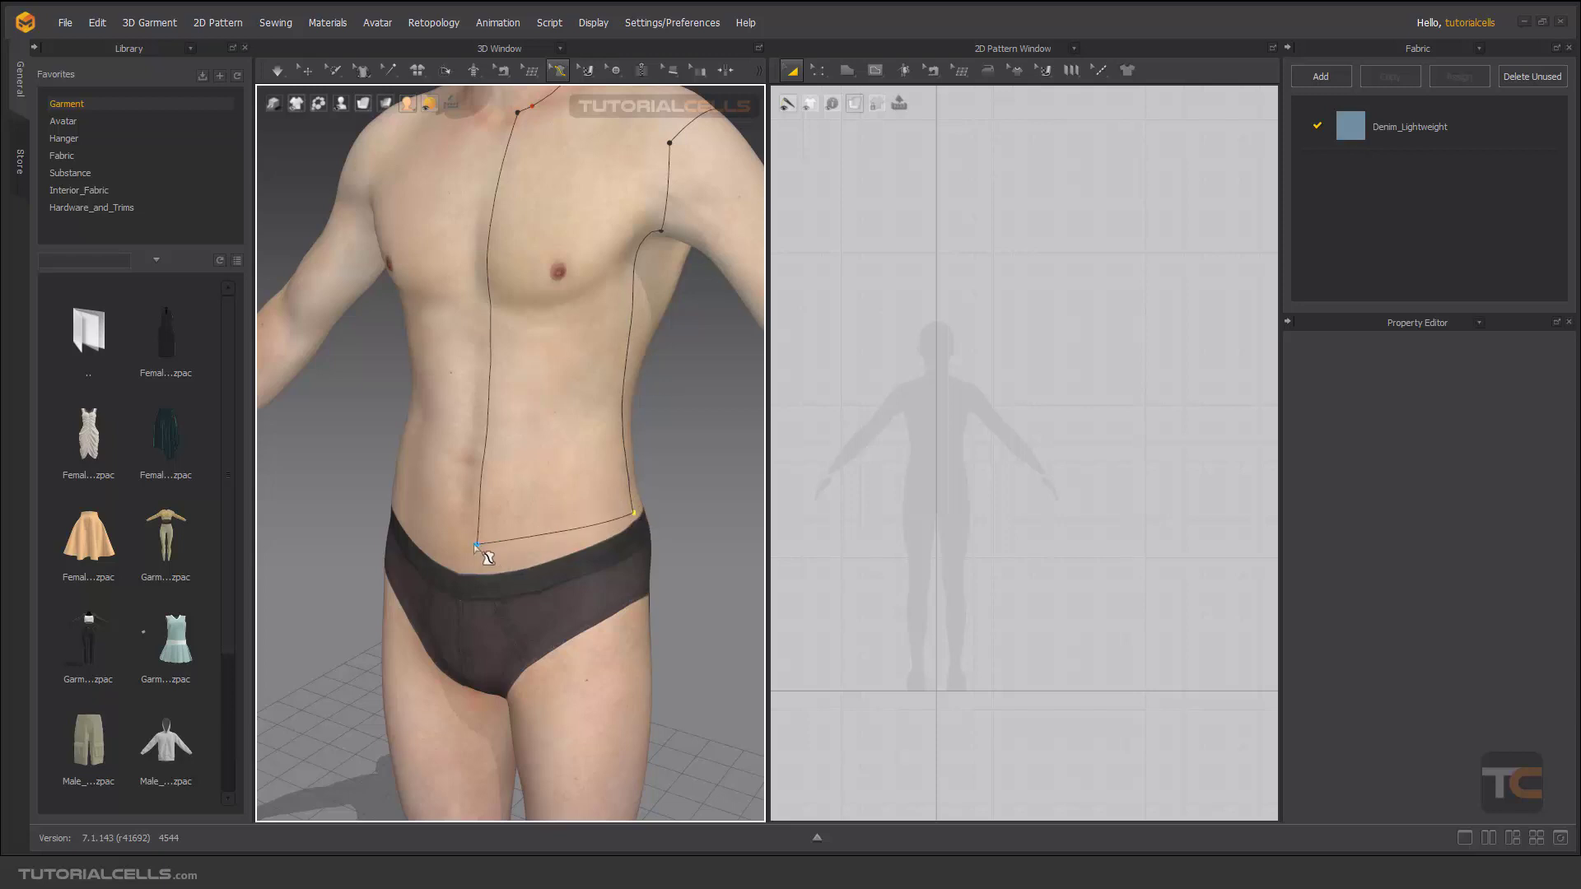
click(479, 548)
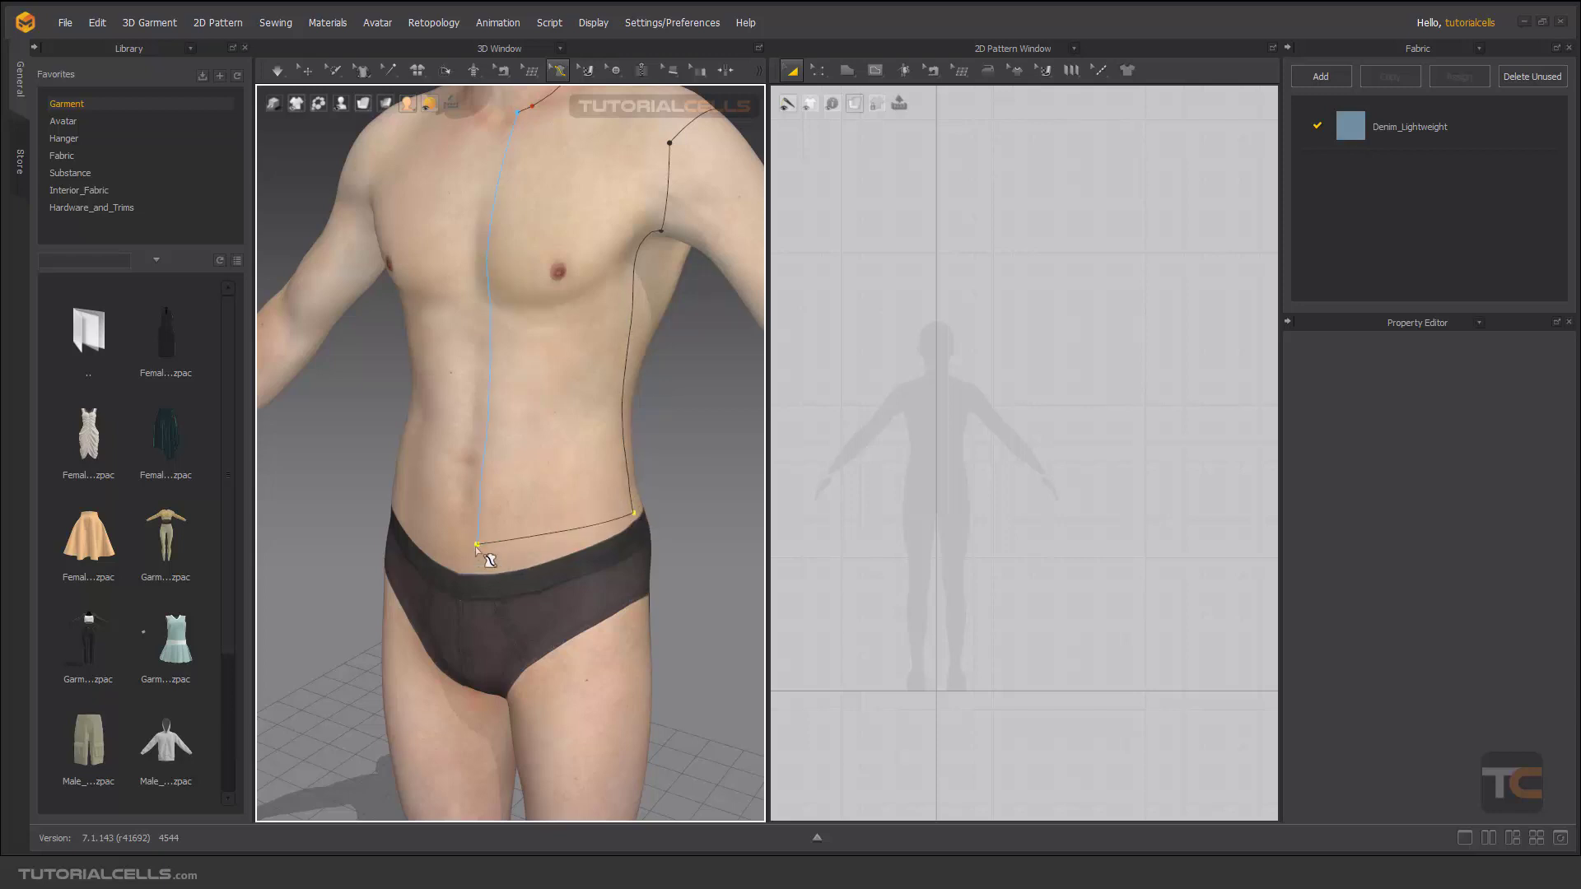
click(478, 546)
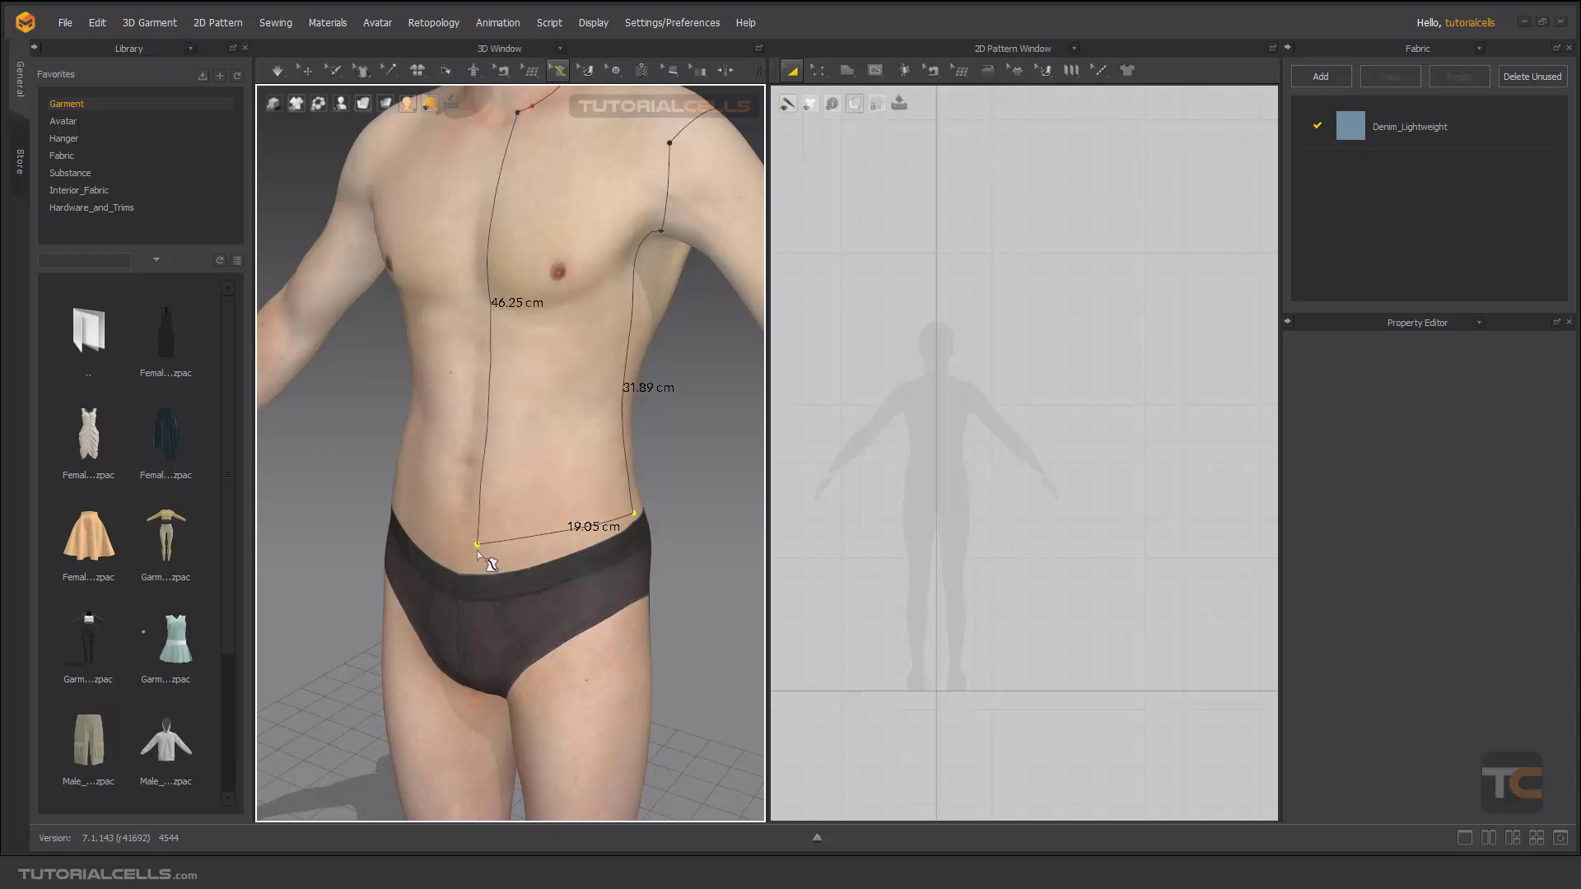
right_click(479, 545)
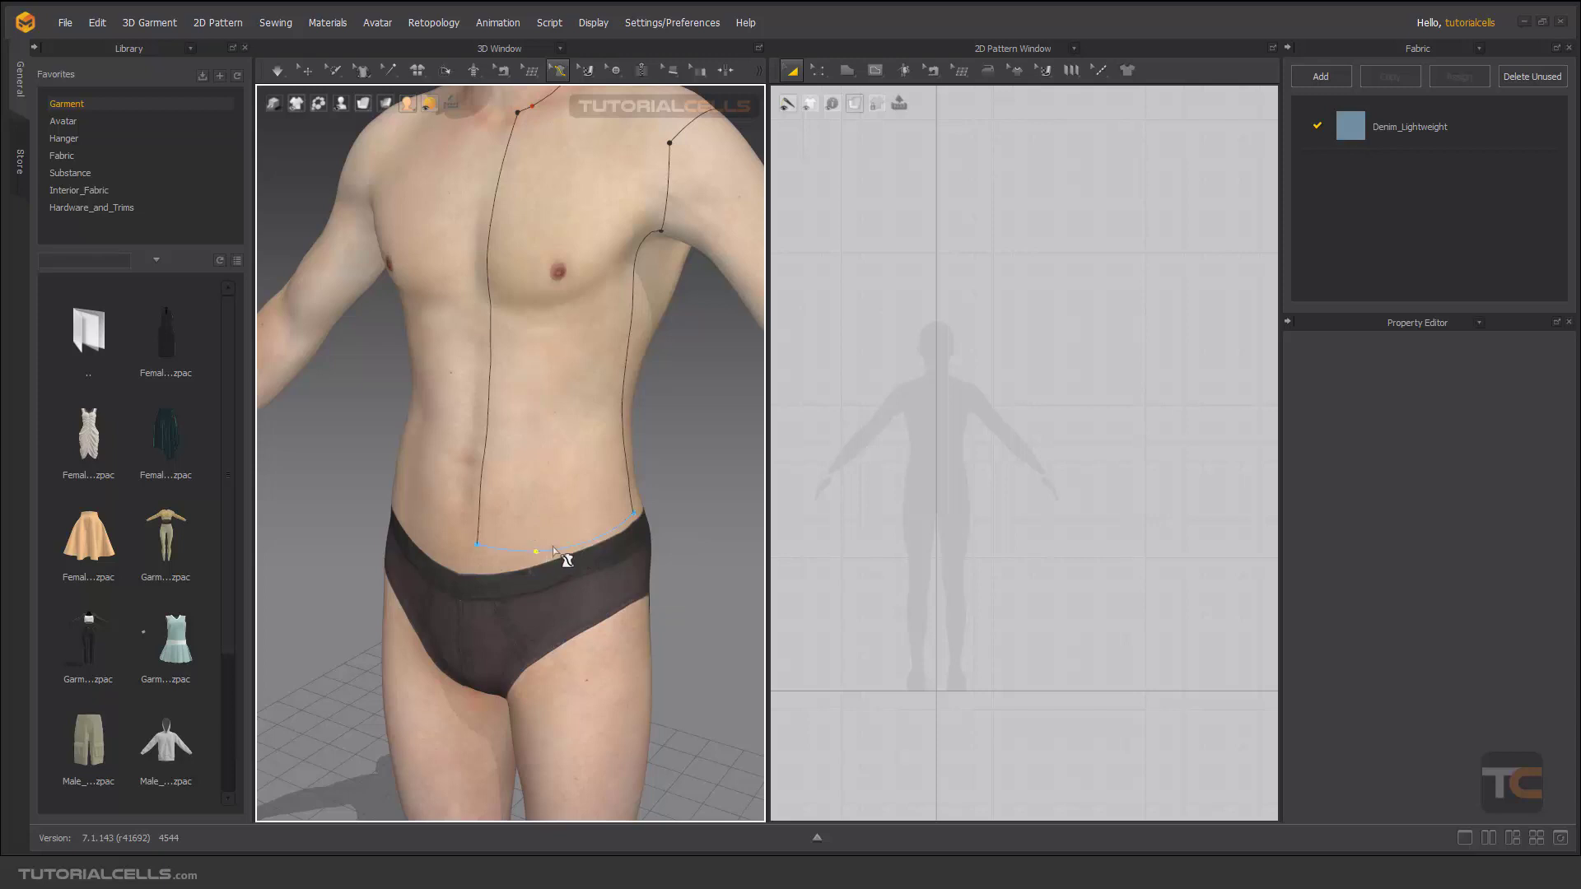
Add a point to bend the waist edge and a curve point to the armhole edge
right_click(564, 556)
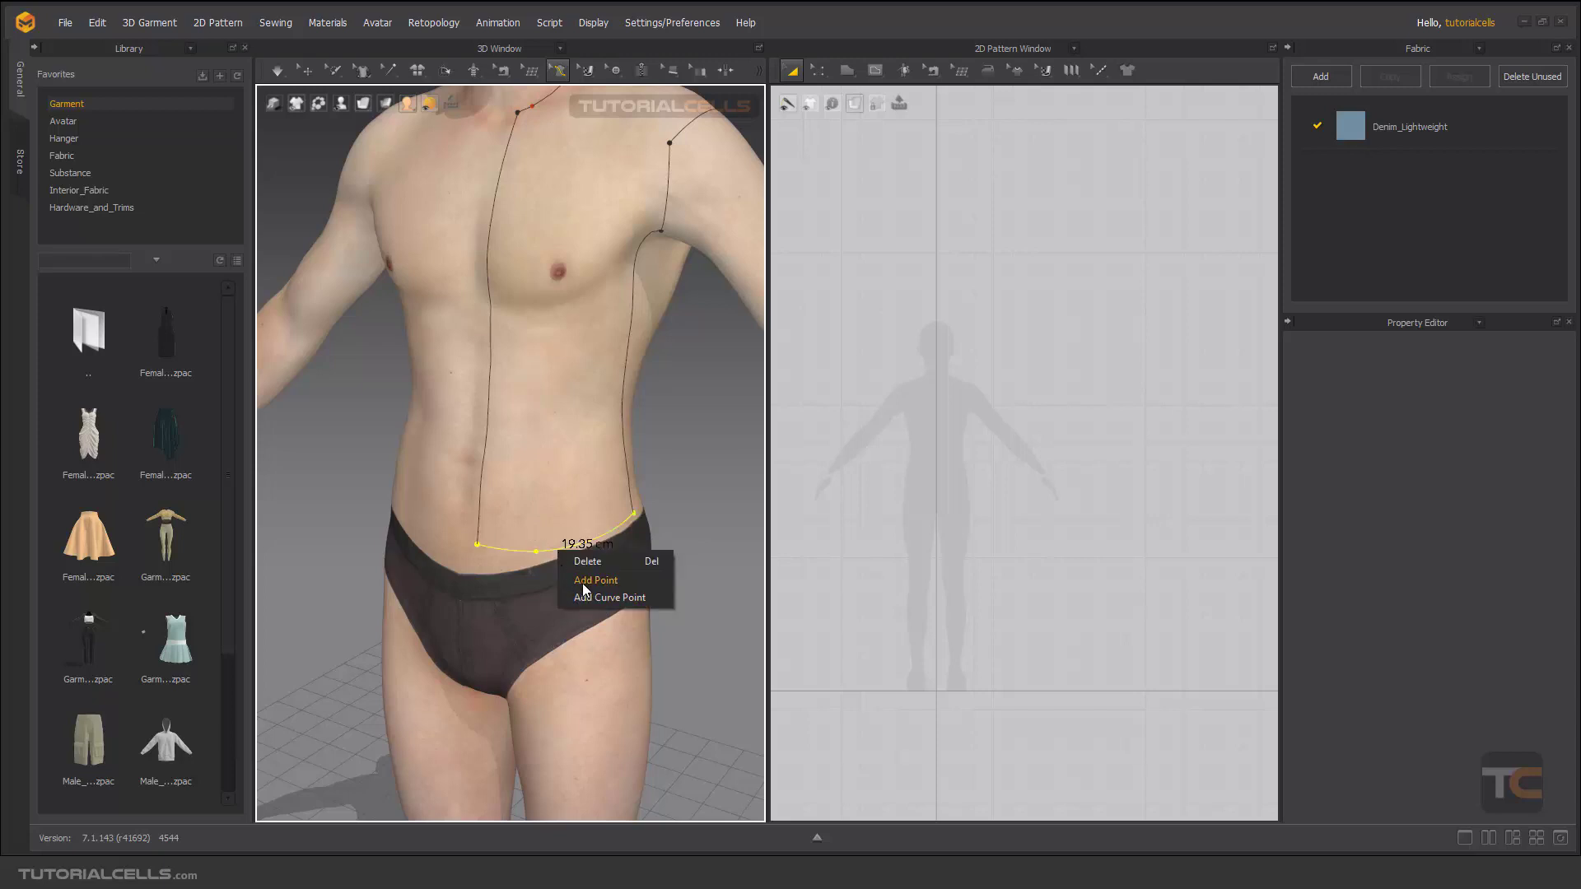
click(596, 580)
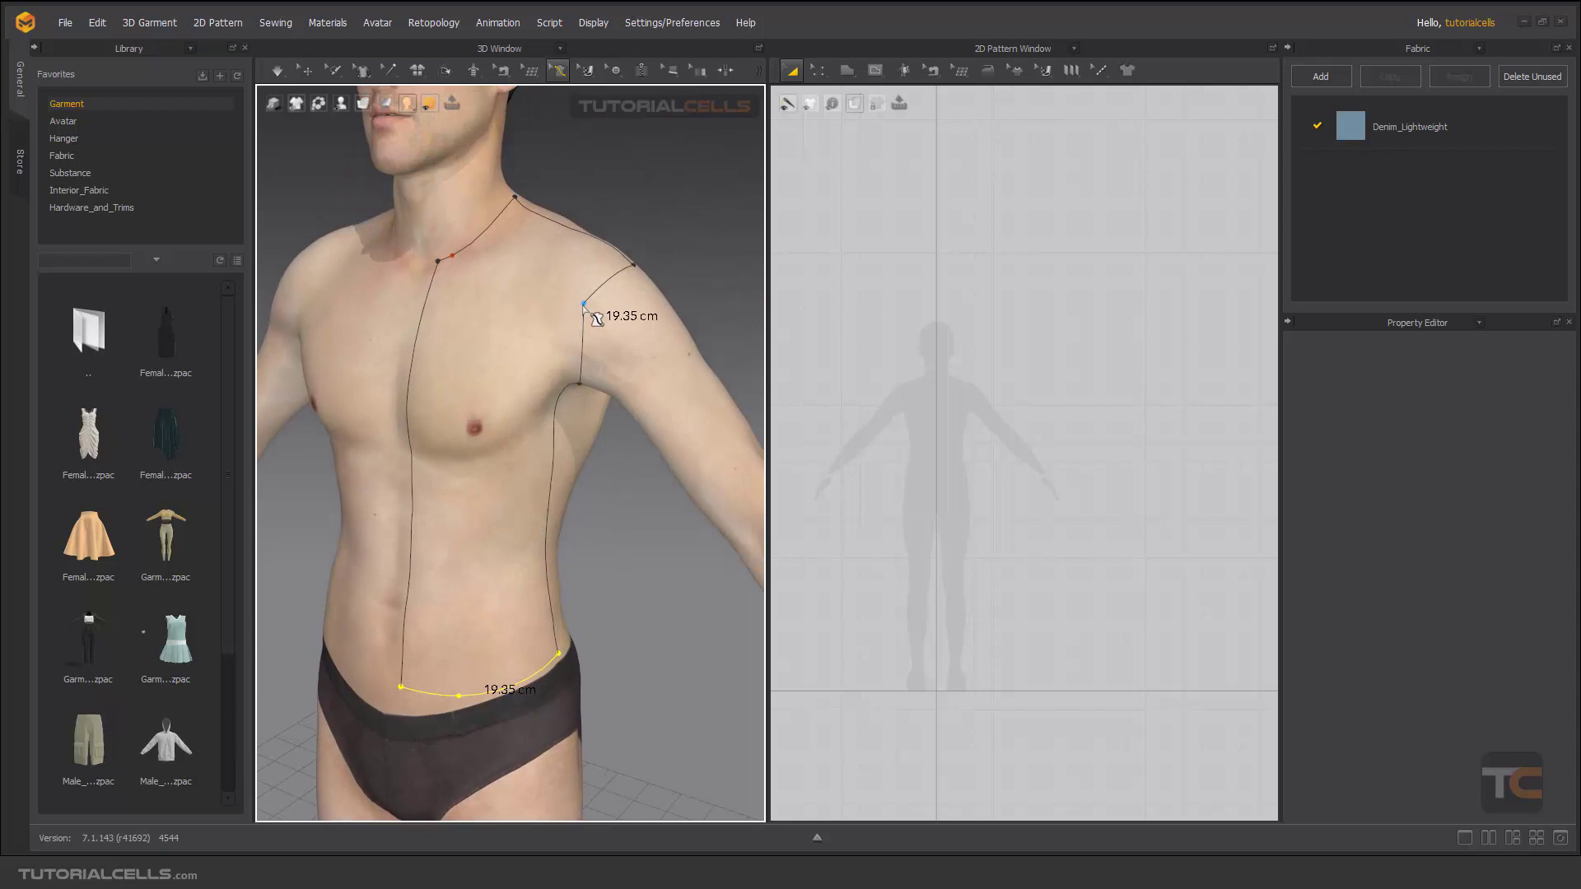
right_click(594, 317)
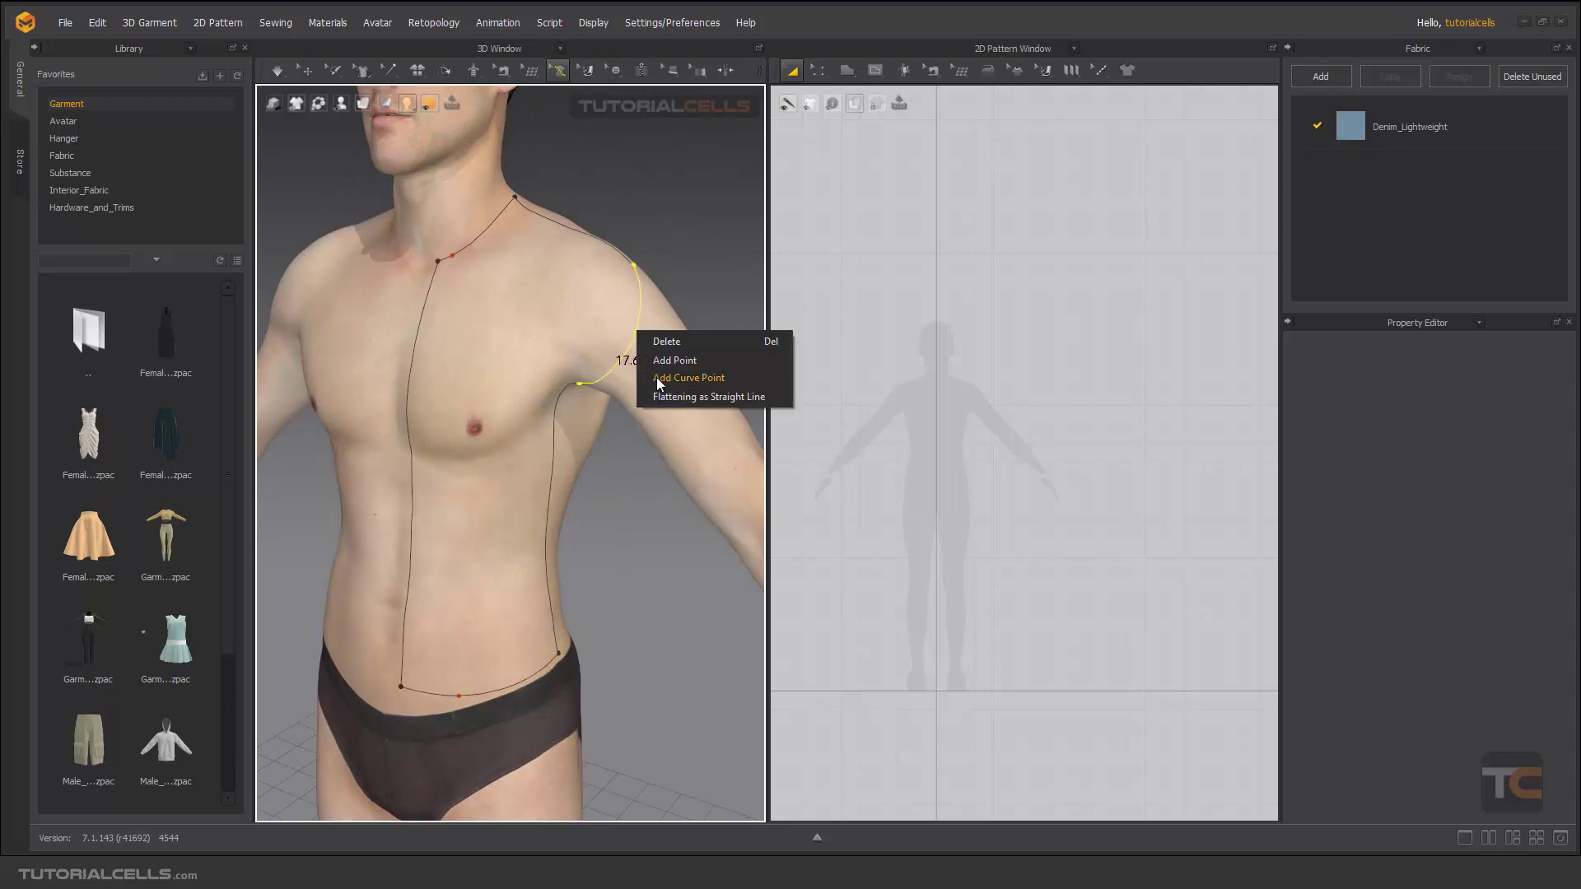
click(689, 377)
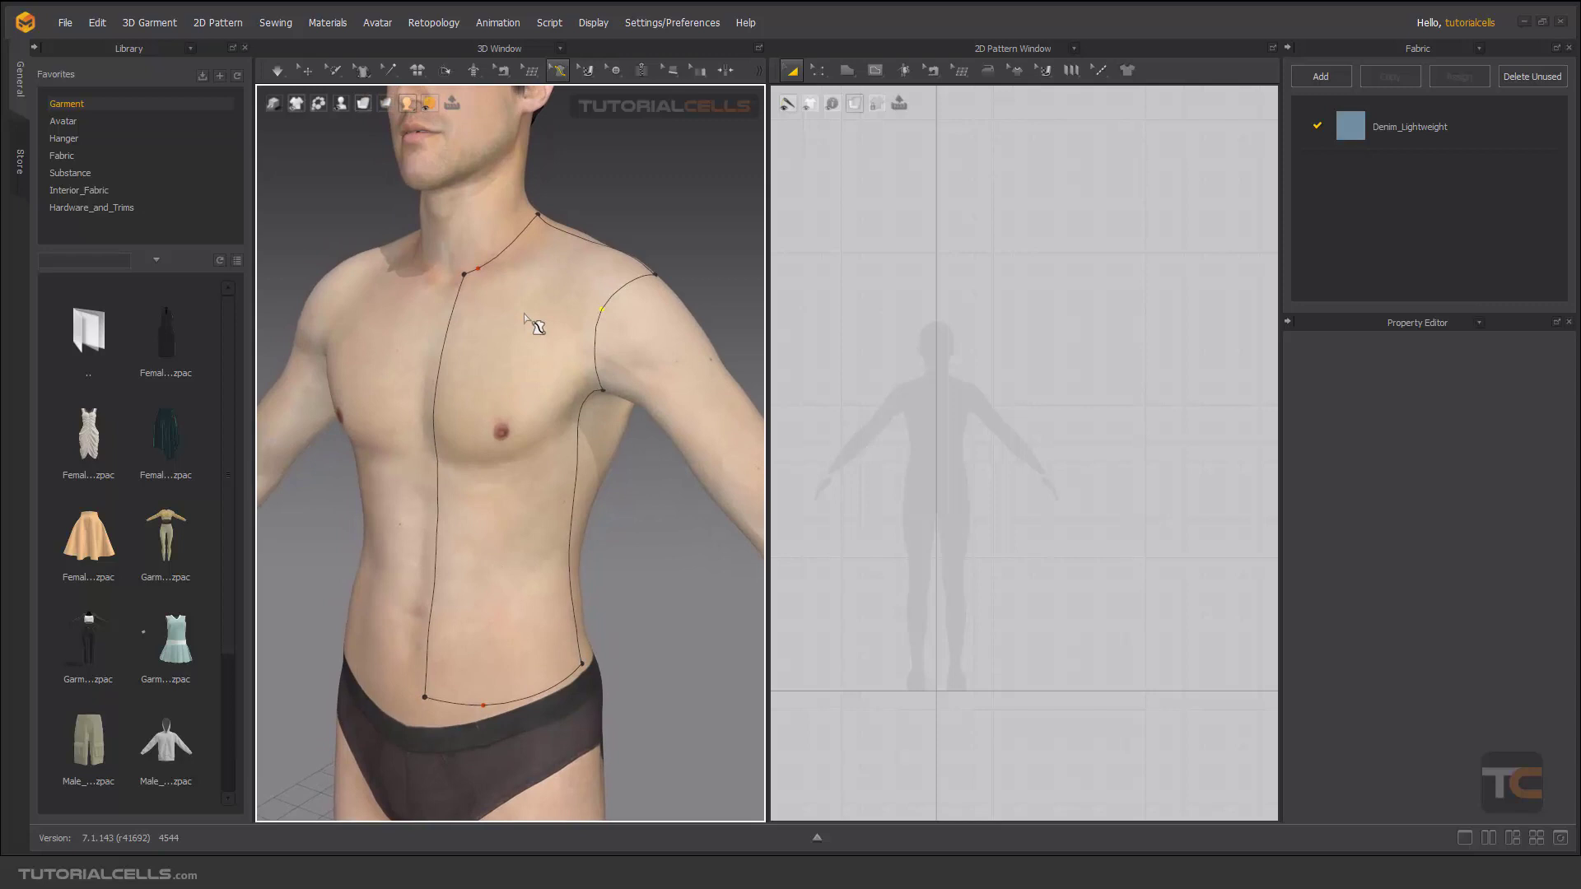
mouse_move(519, 291)
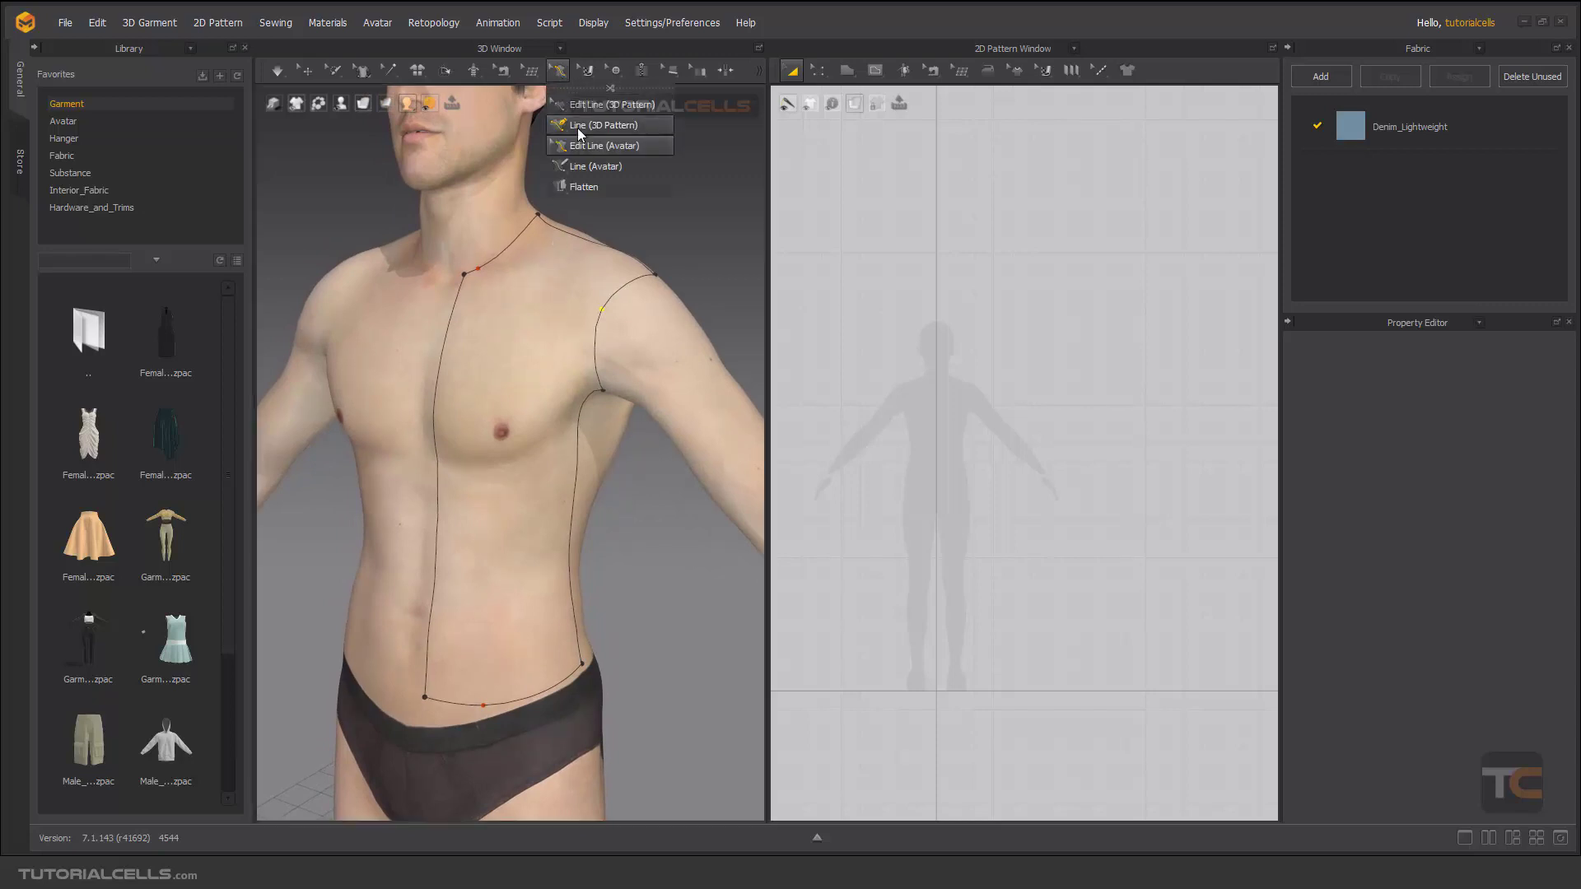
mouse_move(599, 191)
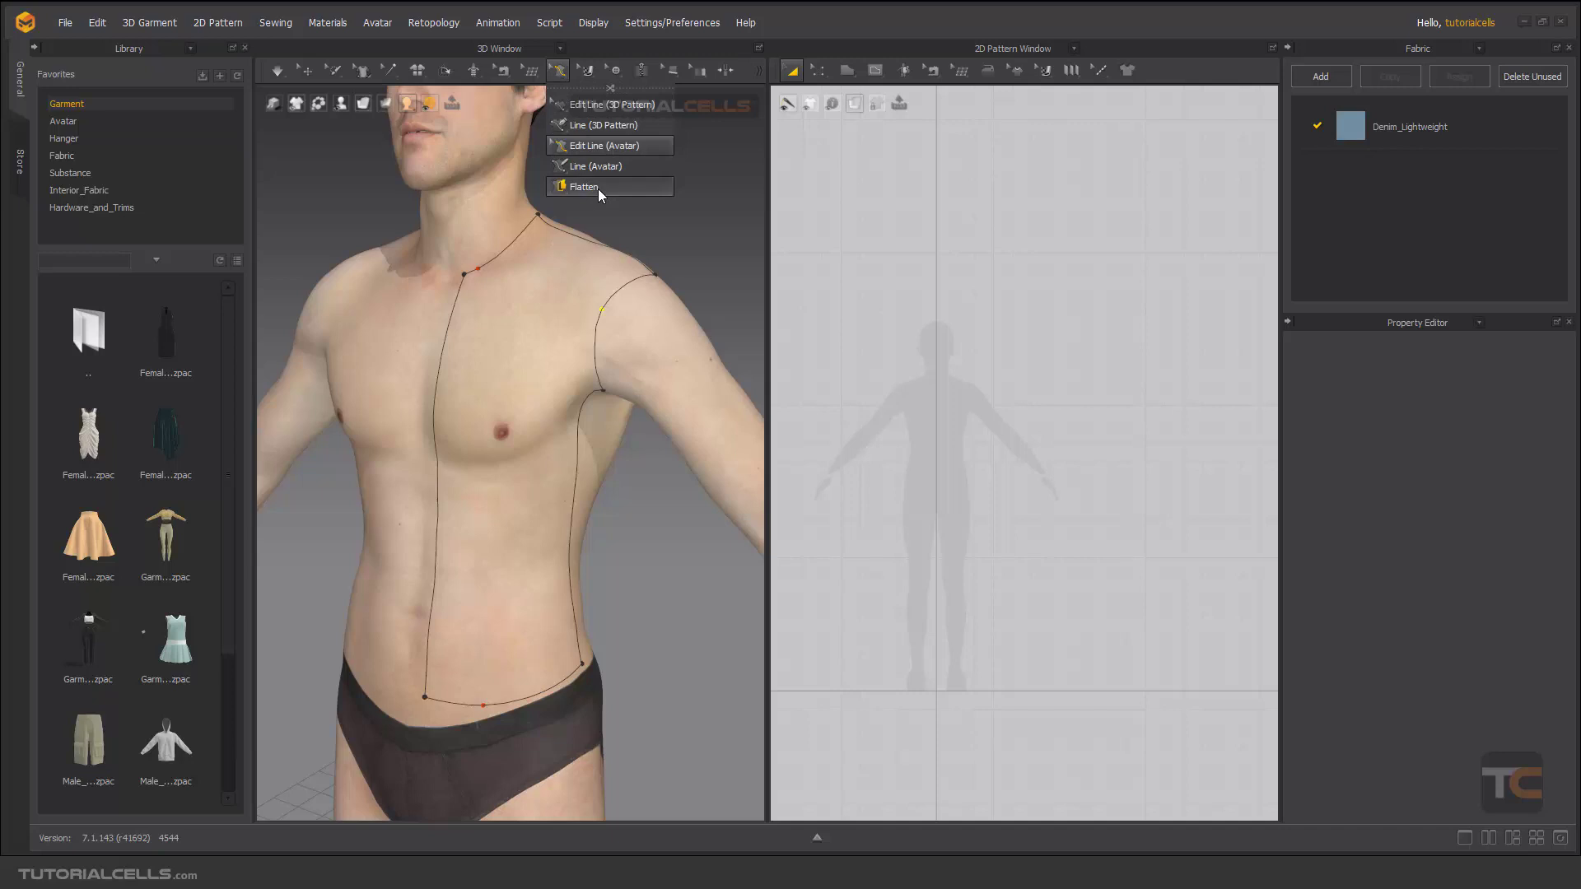
Mark the outlined chest area on the avatar as a region to flatten
click(582, 186)
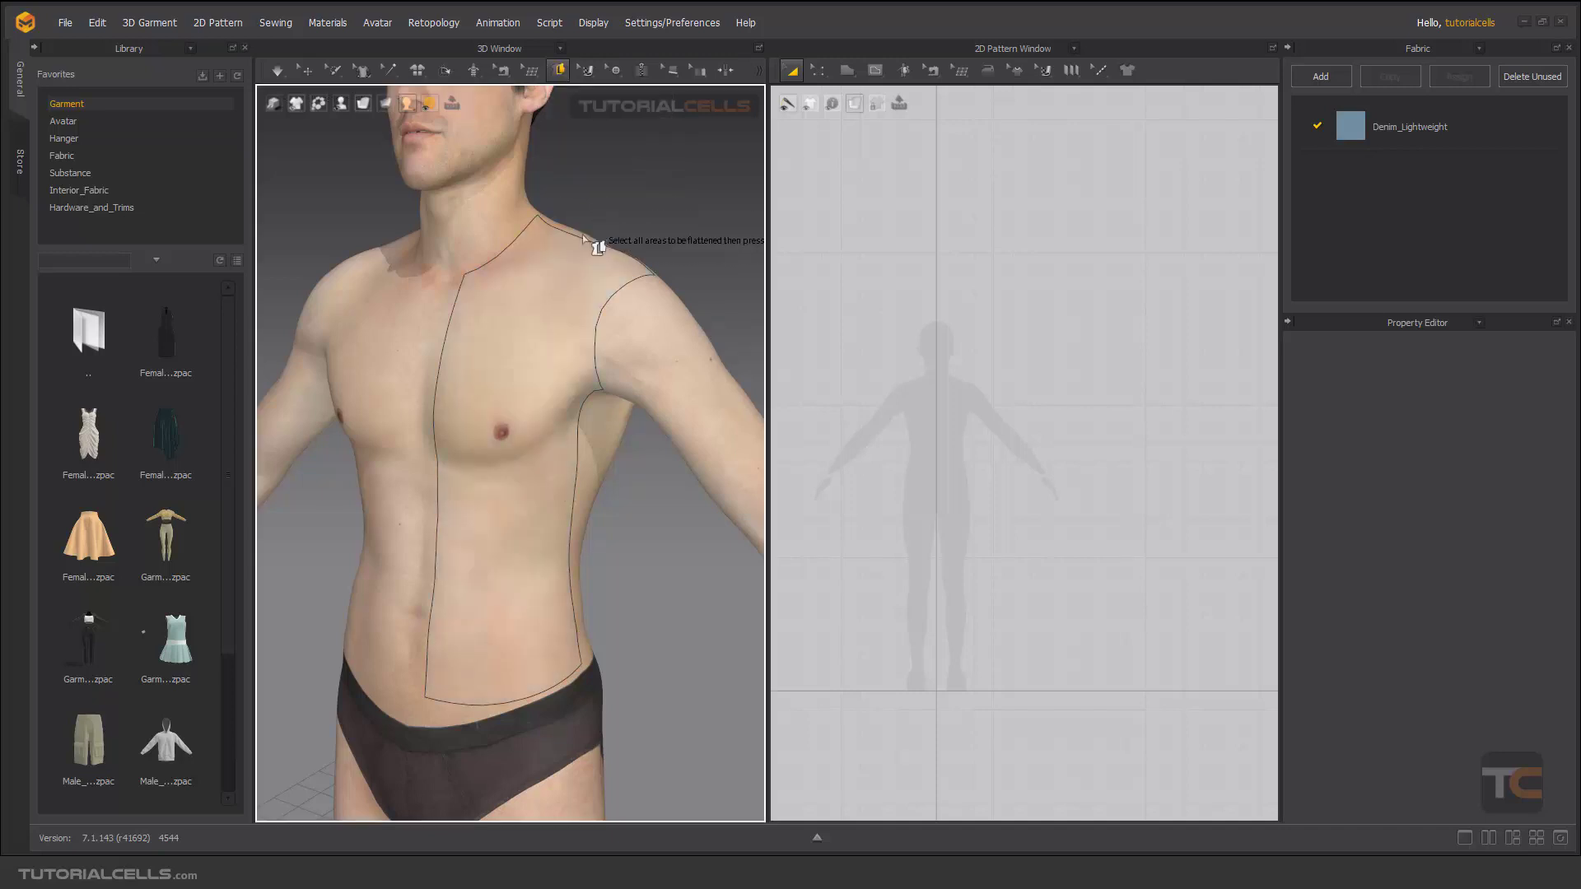
mouse_move(527, 313)
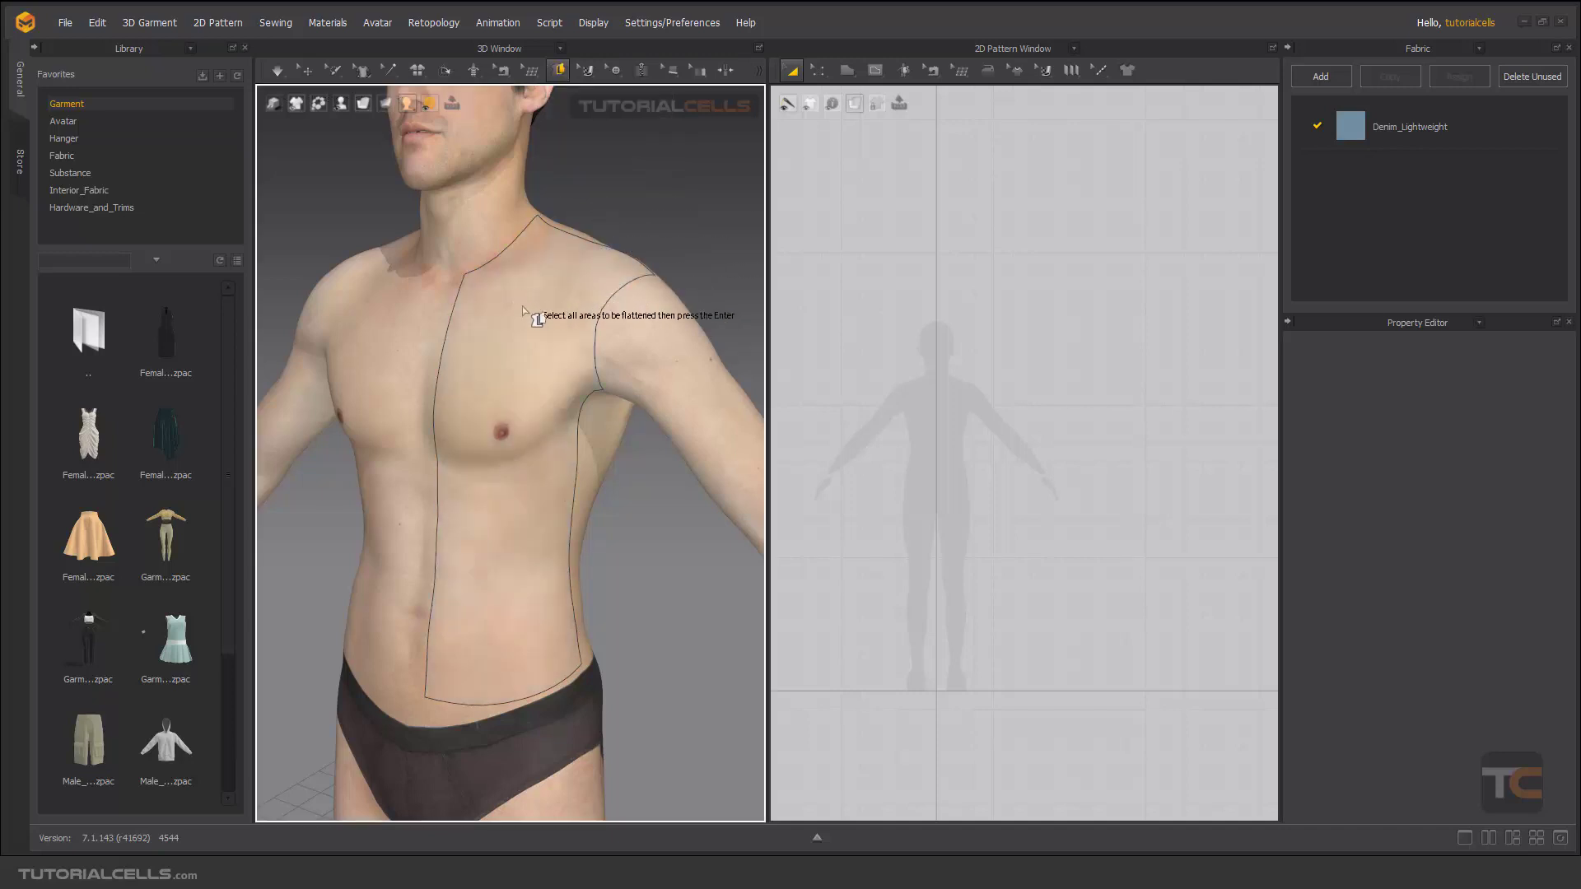
click(504, 454)
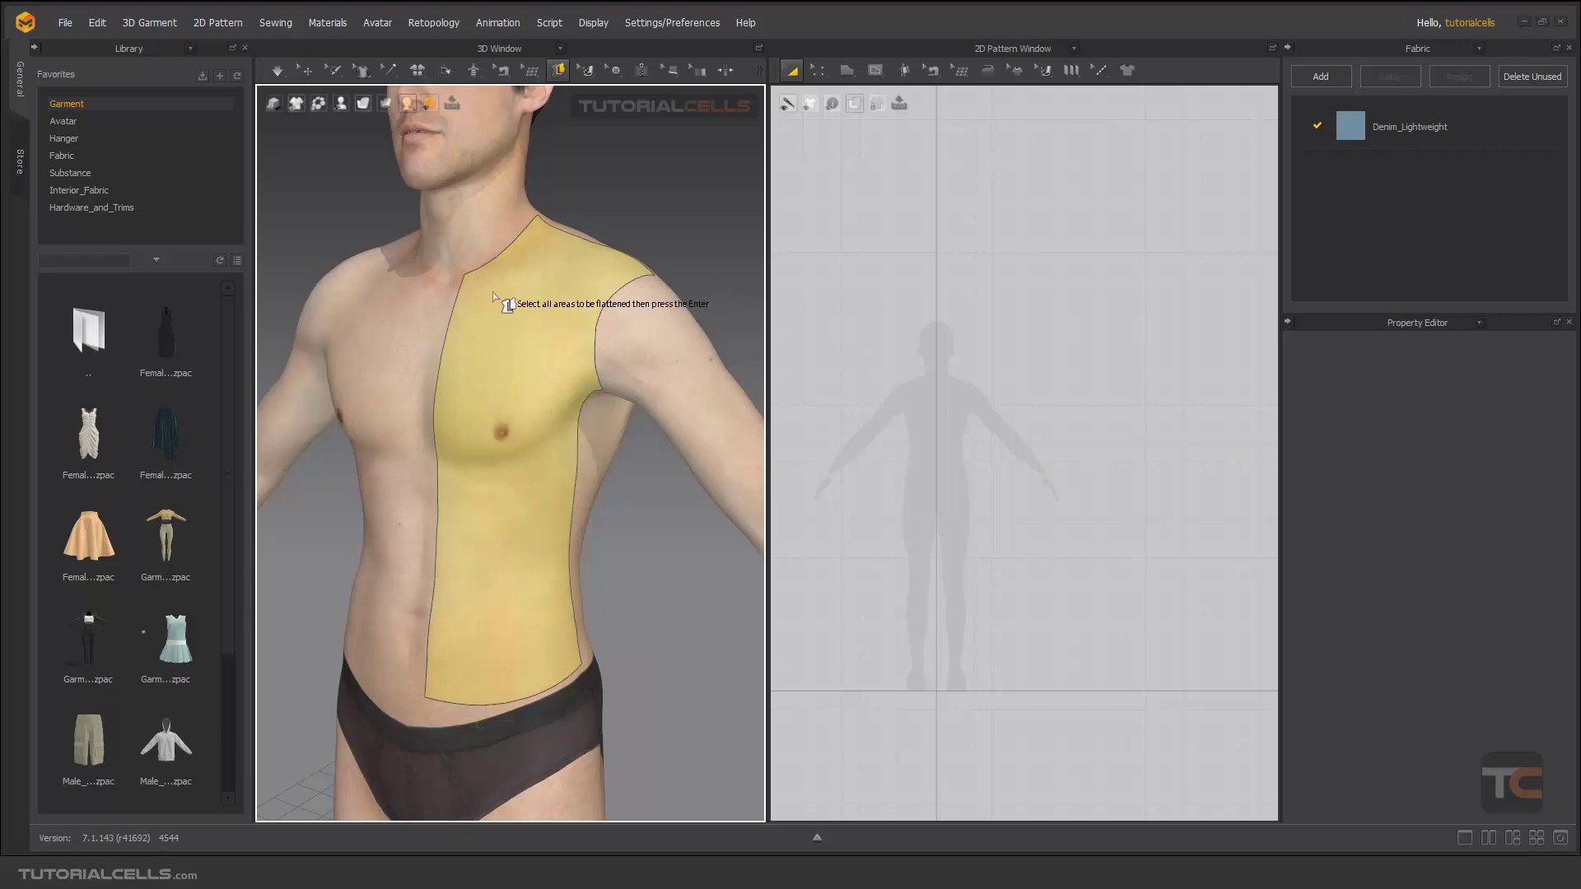
mouse_move(469, 306)
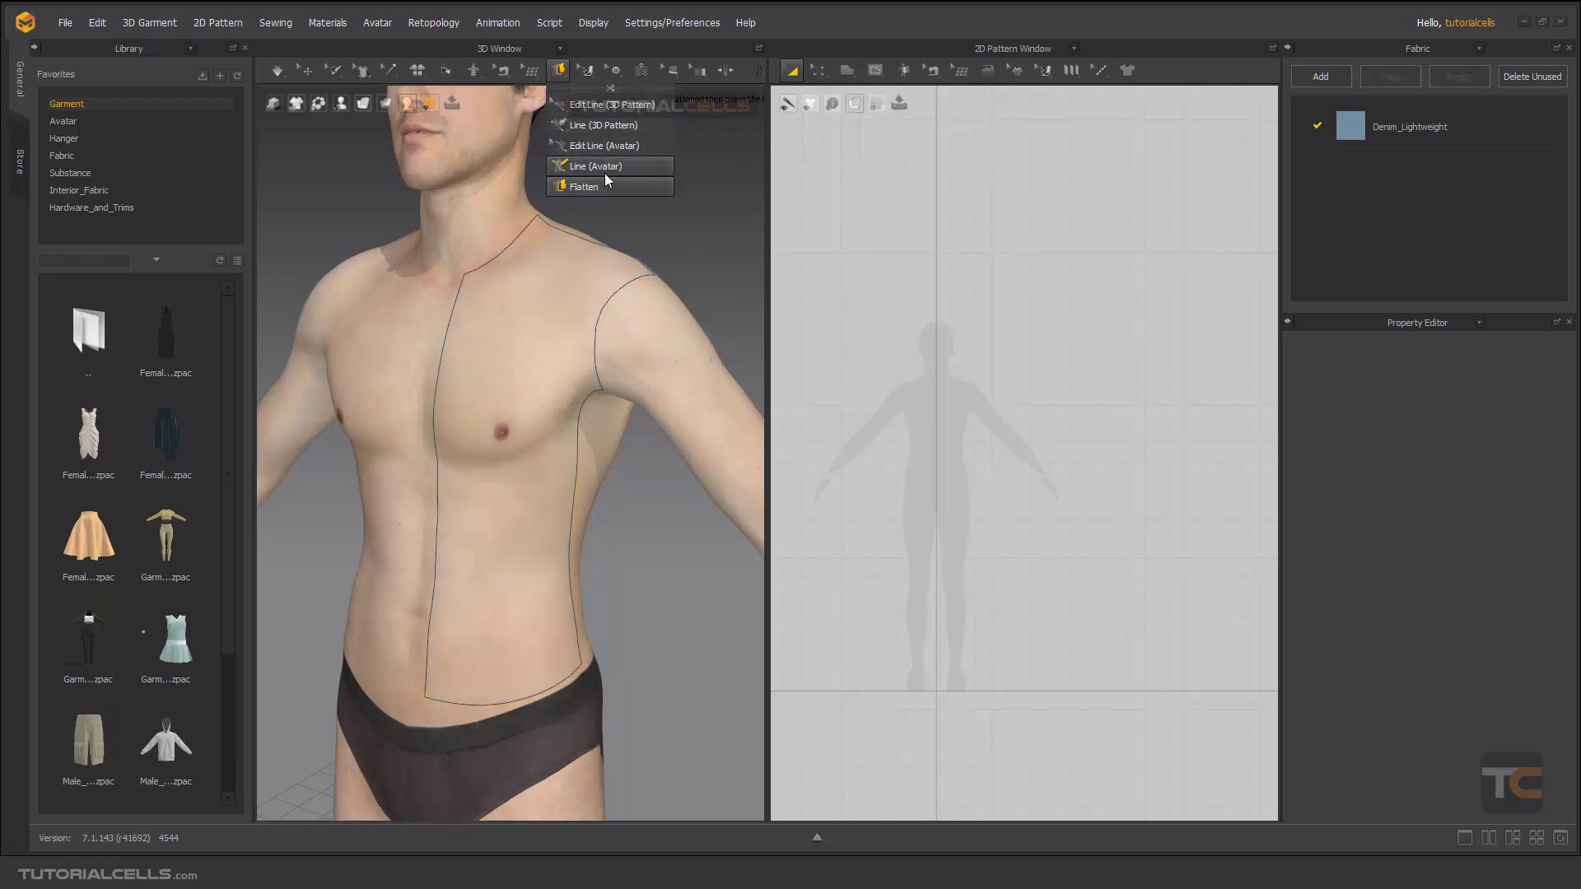
Select both outlined front torso areas with the Flatten tool
click(595, 164)
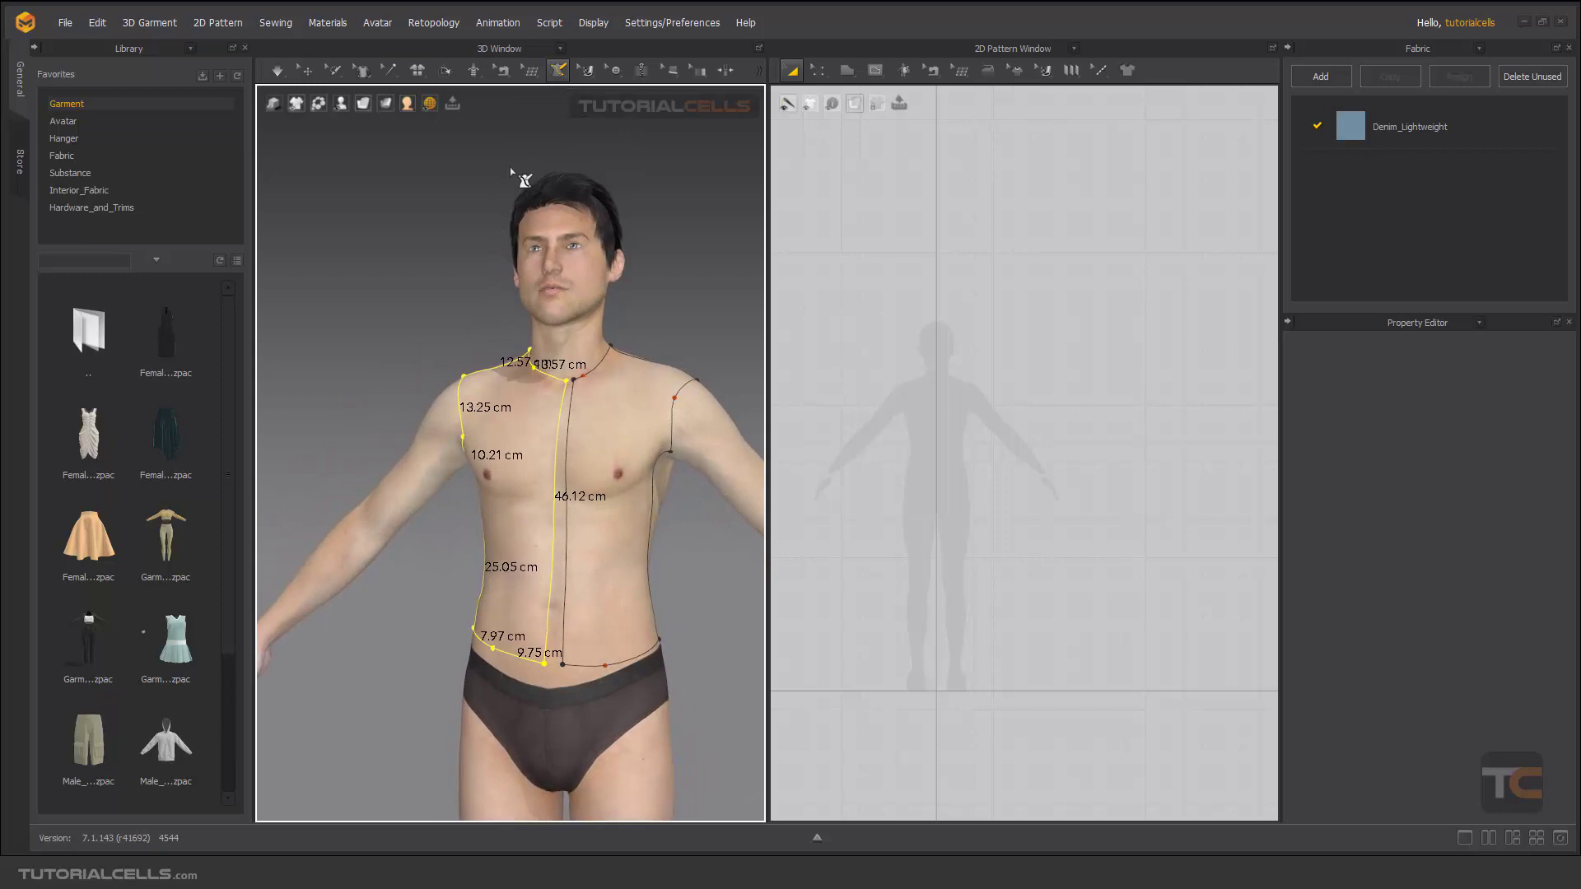
click(556, 69)
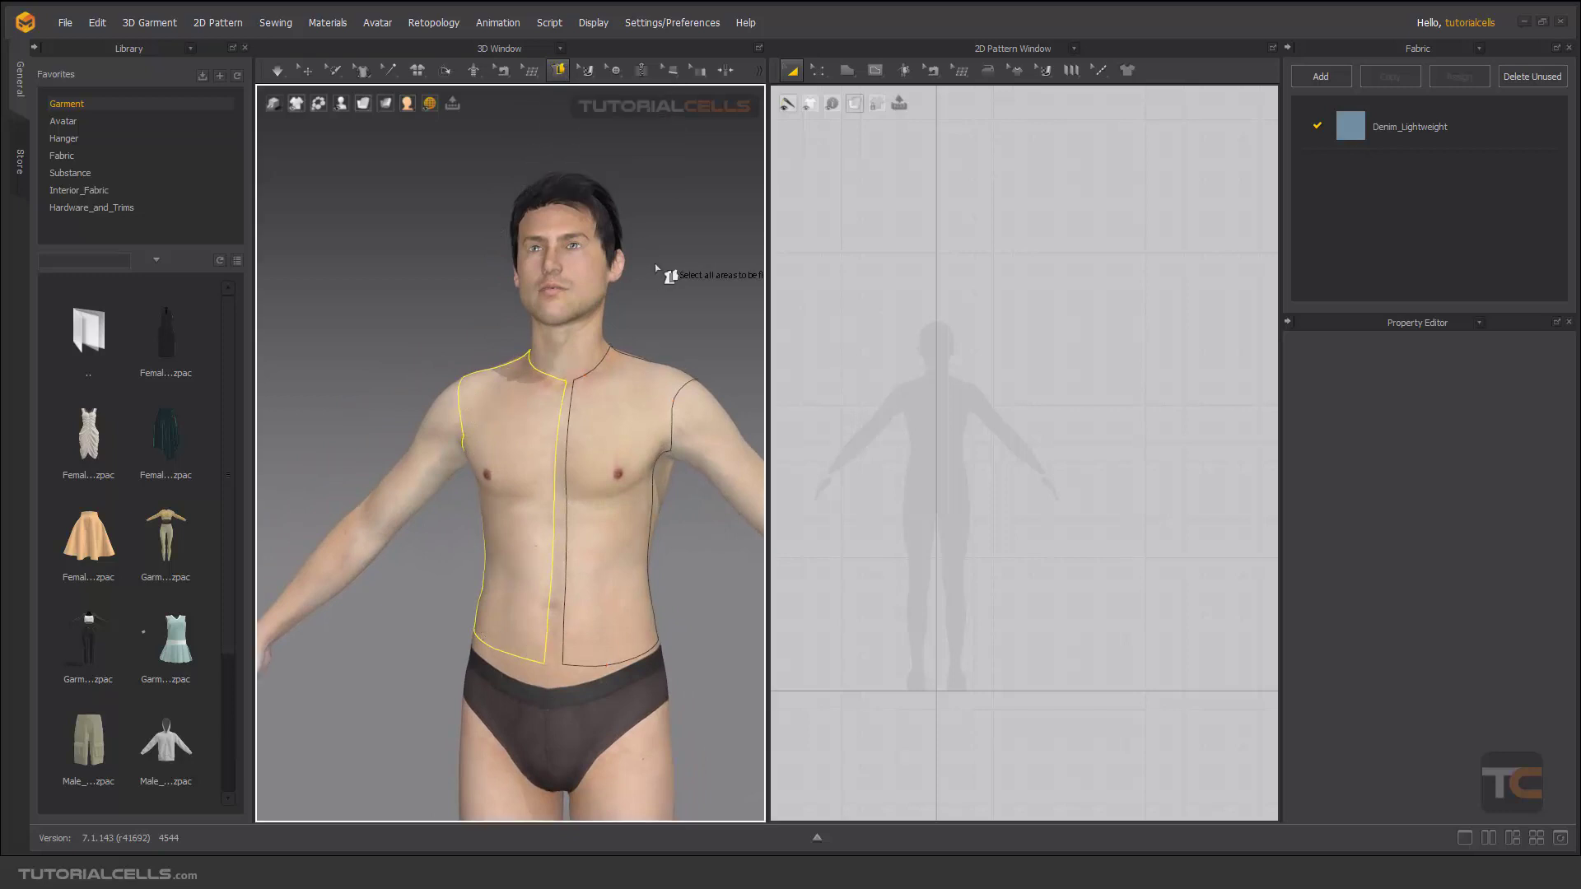
click(545, 464)
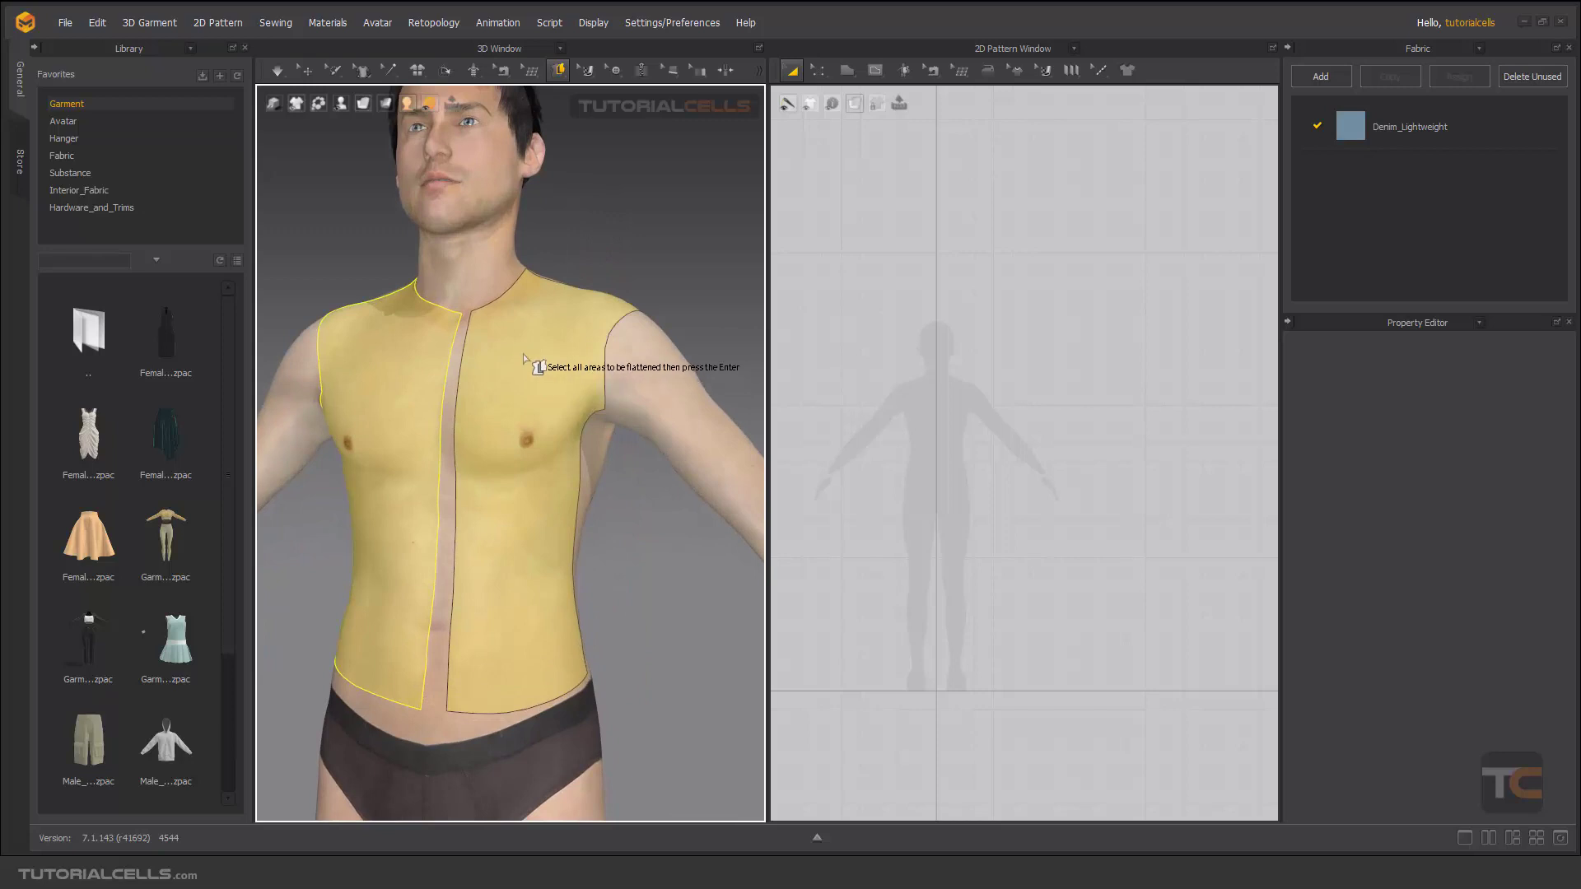
mouse_move(489, 360)
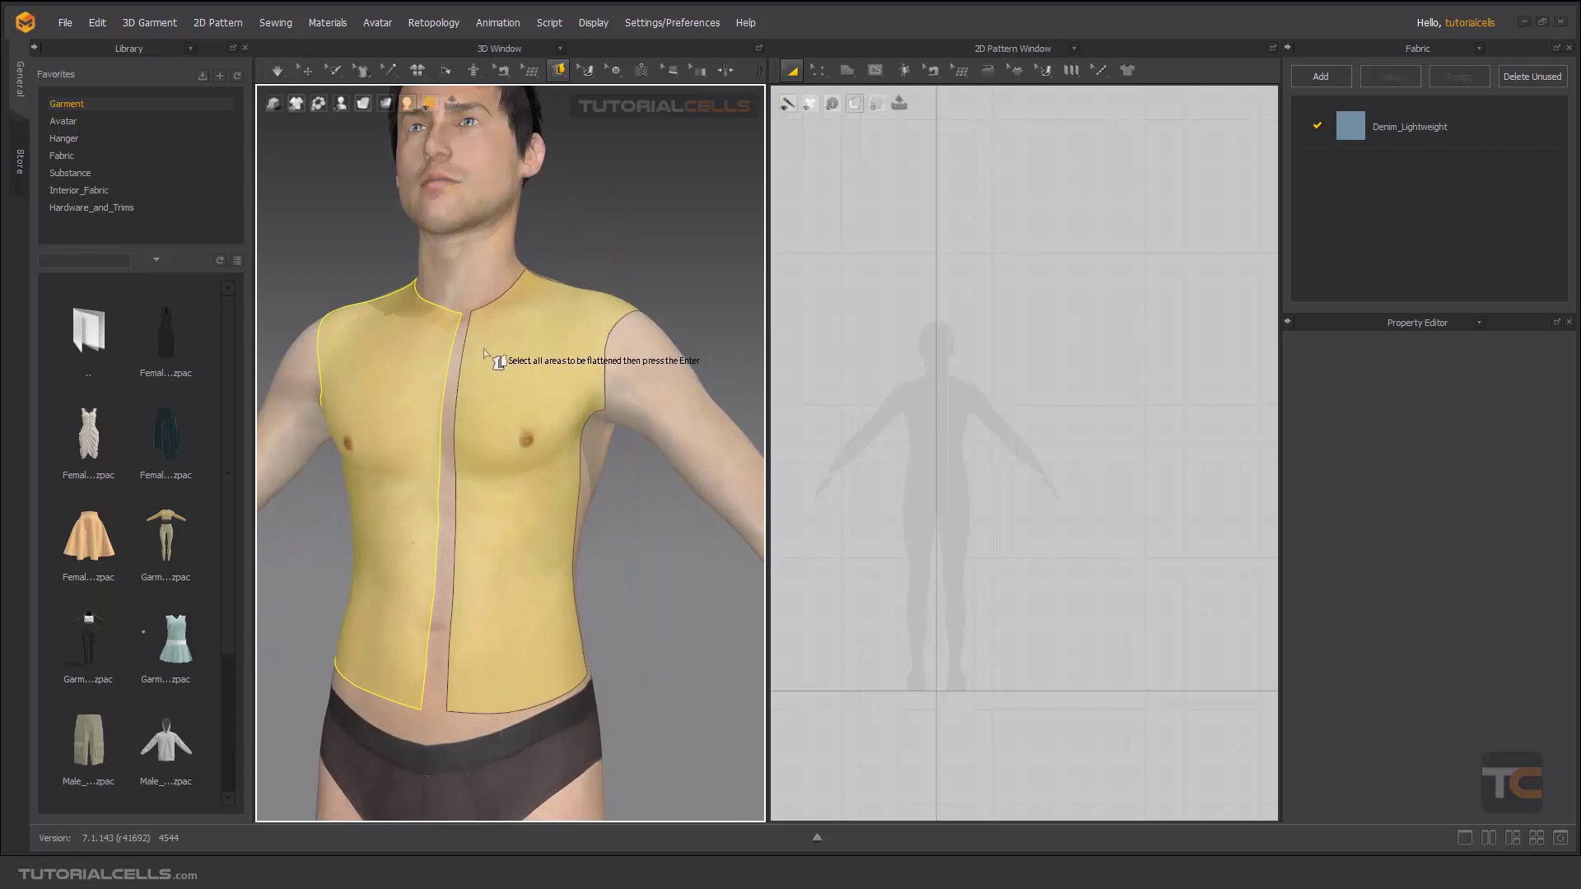
Flatten the selected areas into two fabric patterns and adjust the 2D pattern display options
key(Return)
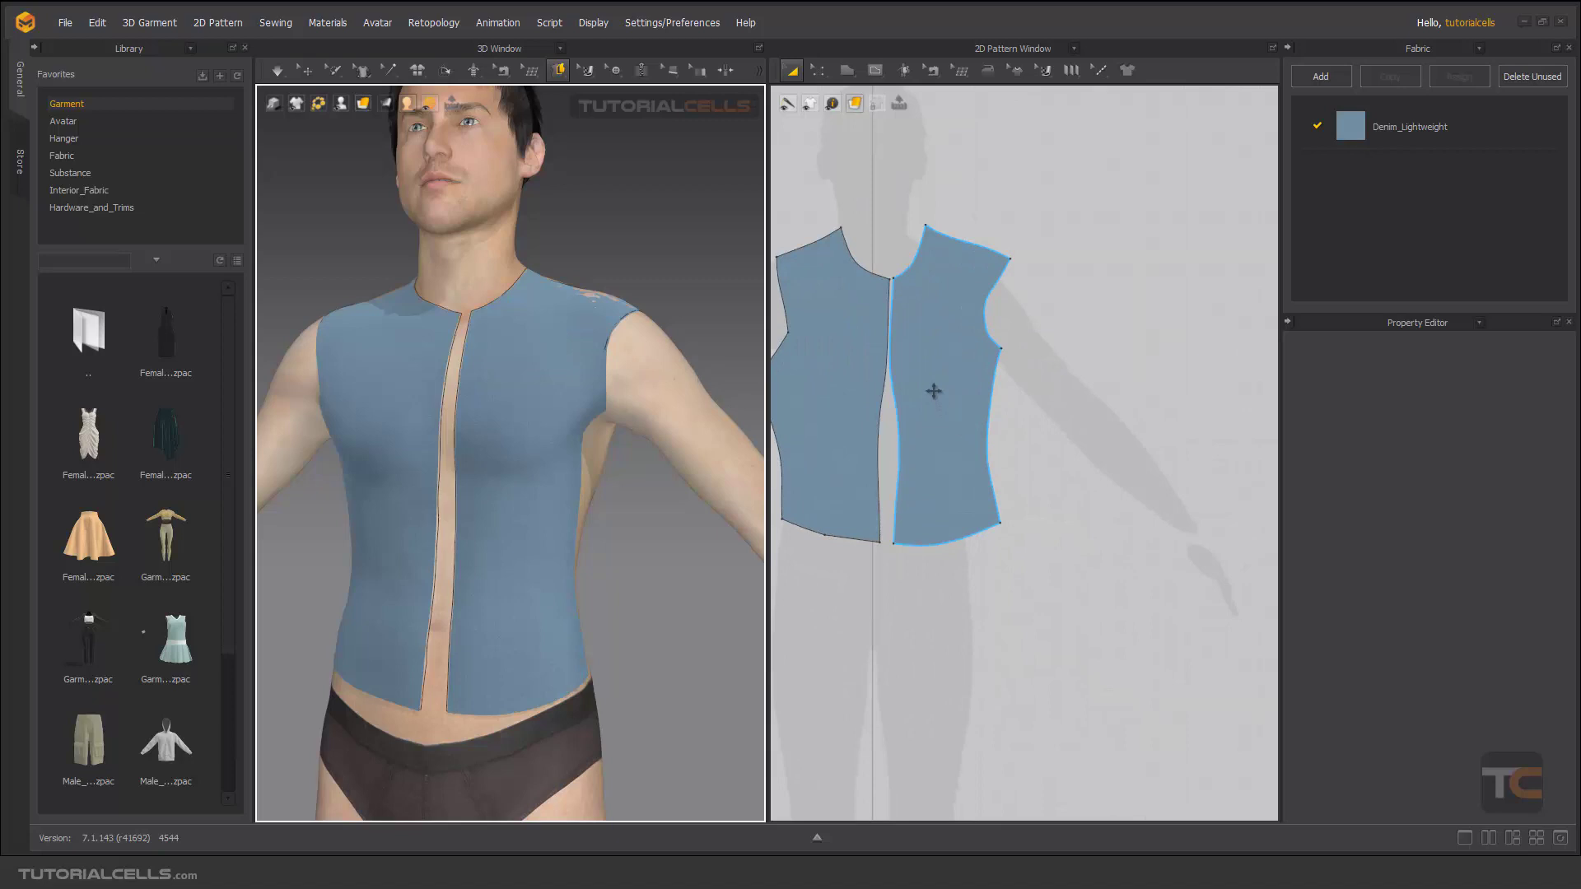
click(854, 102)
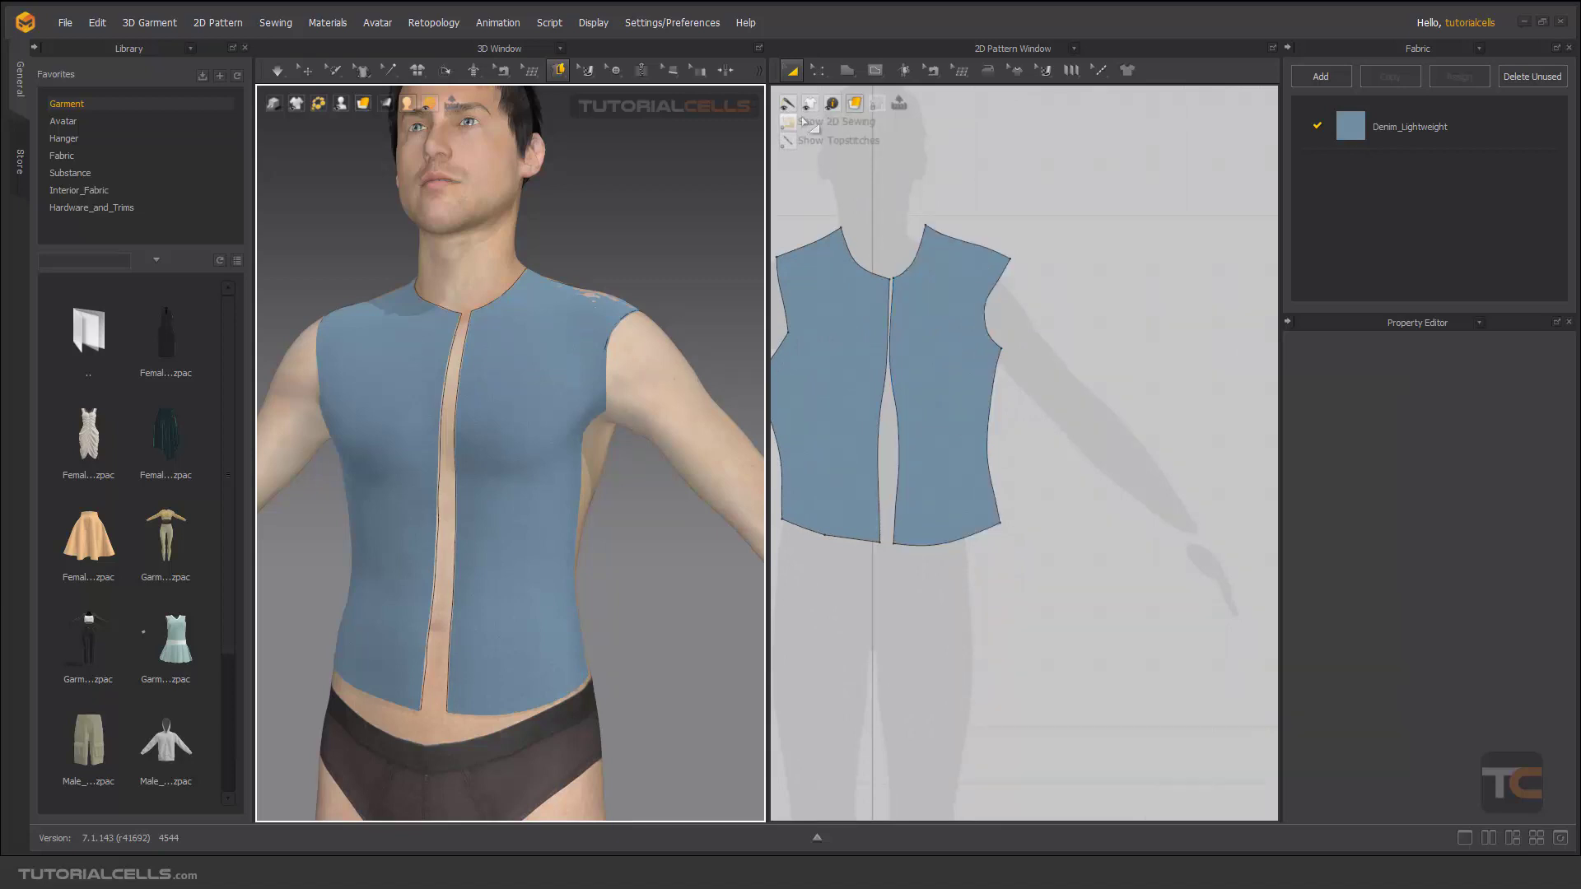
click(948, 384)
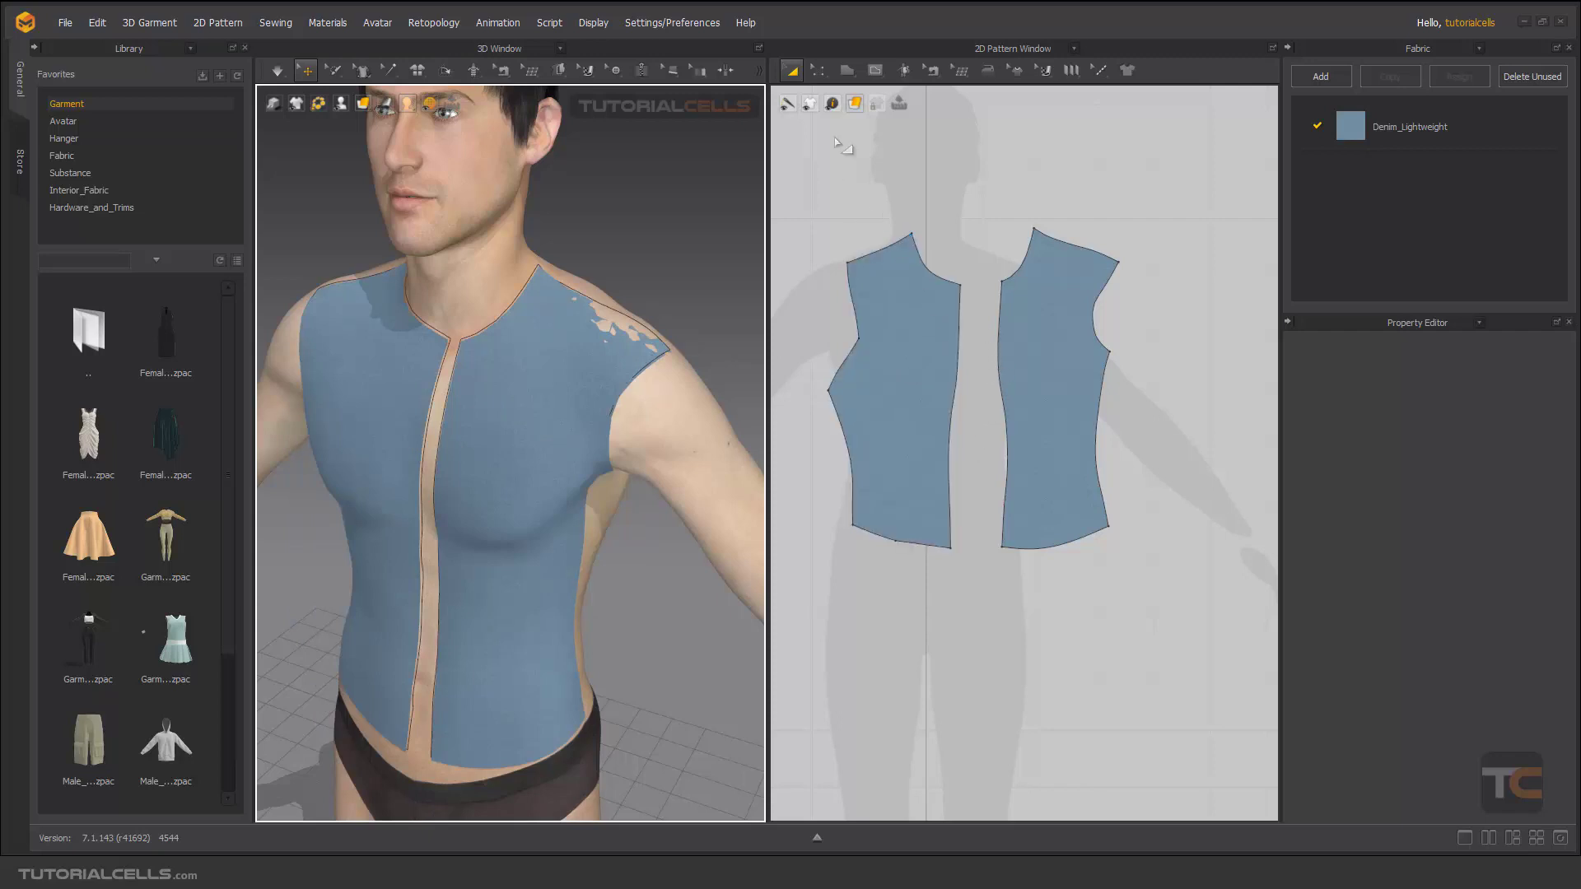
Select the left pattern's centre-front edge and undo the flatten, leaving only the drawn lines
click(792, 69)
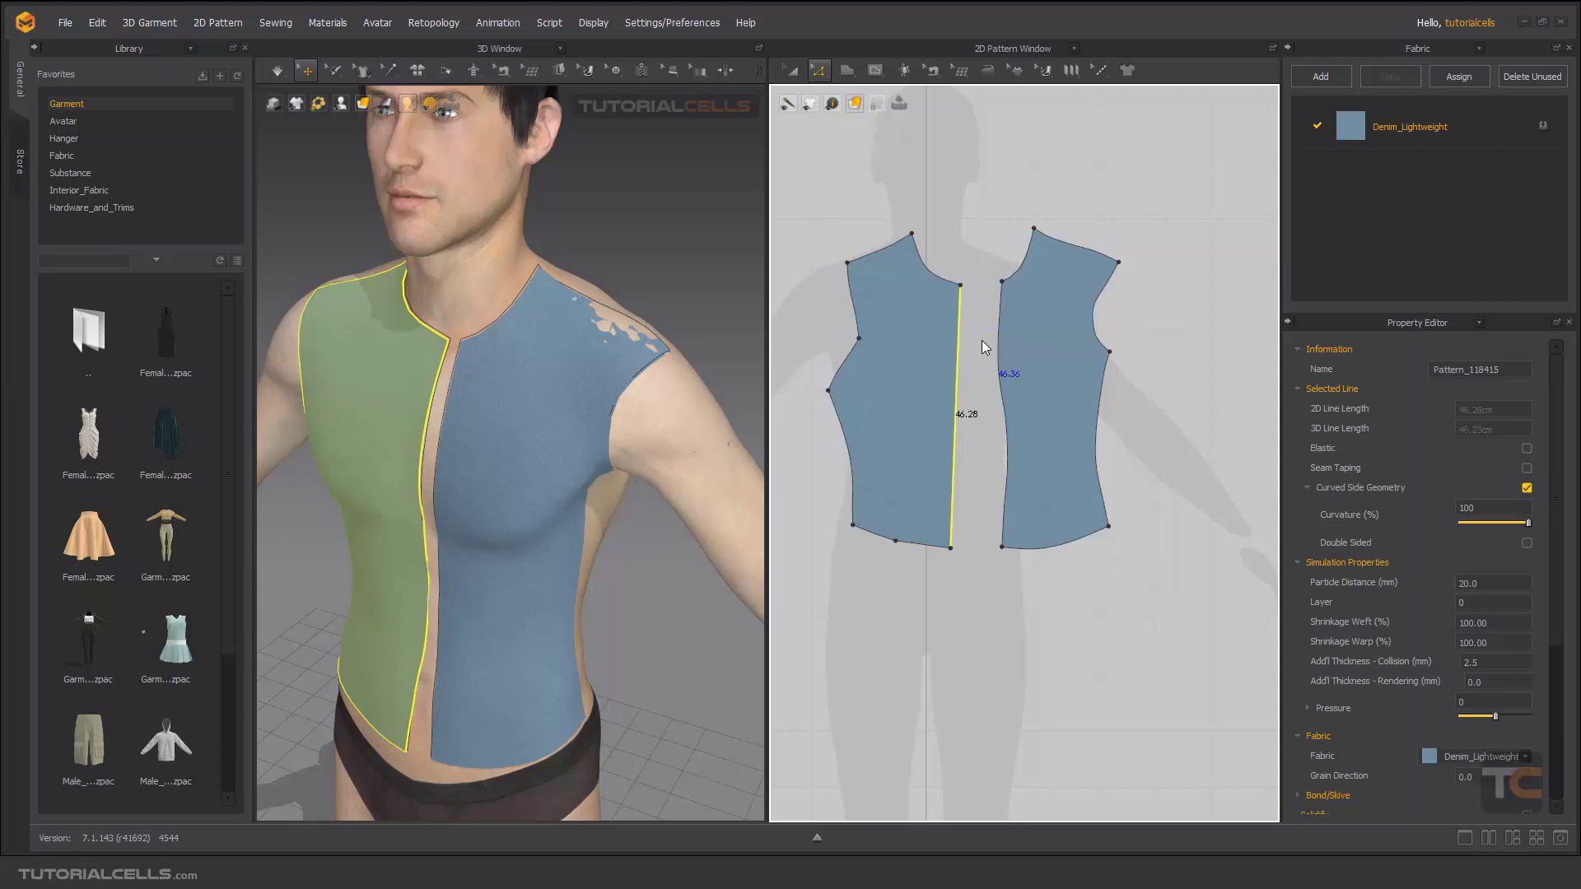
click(1059, 383)
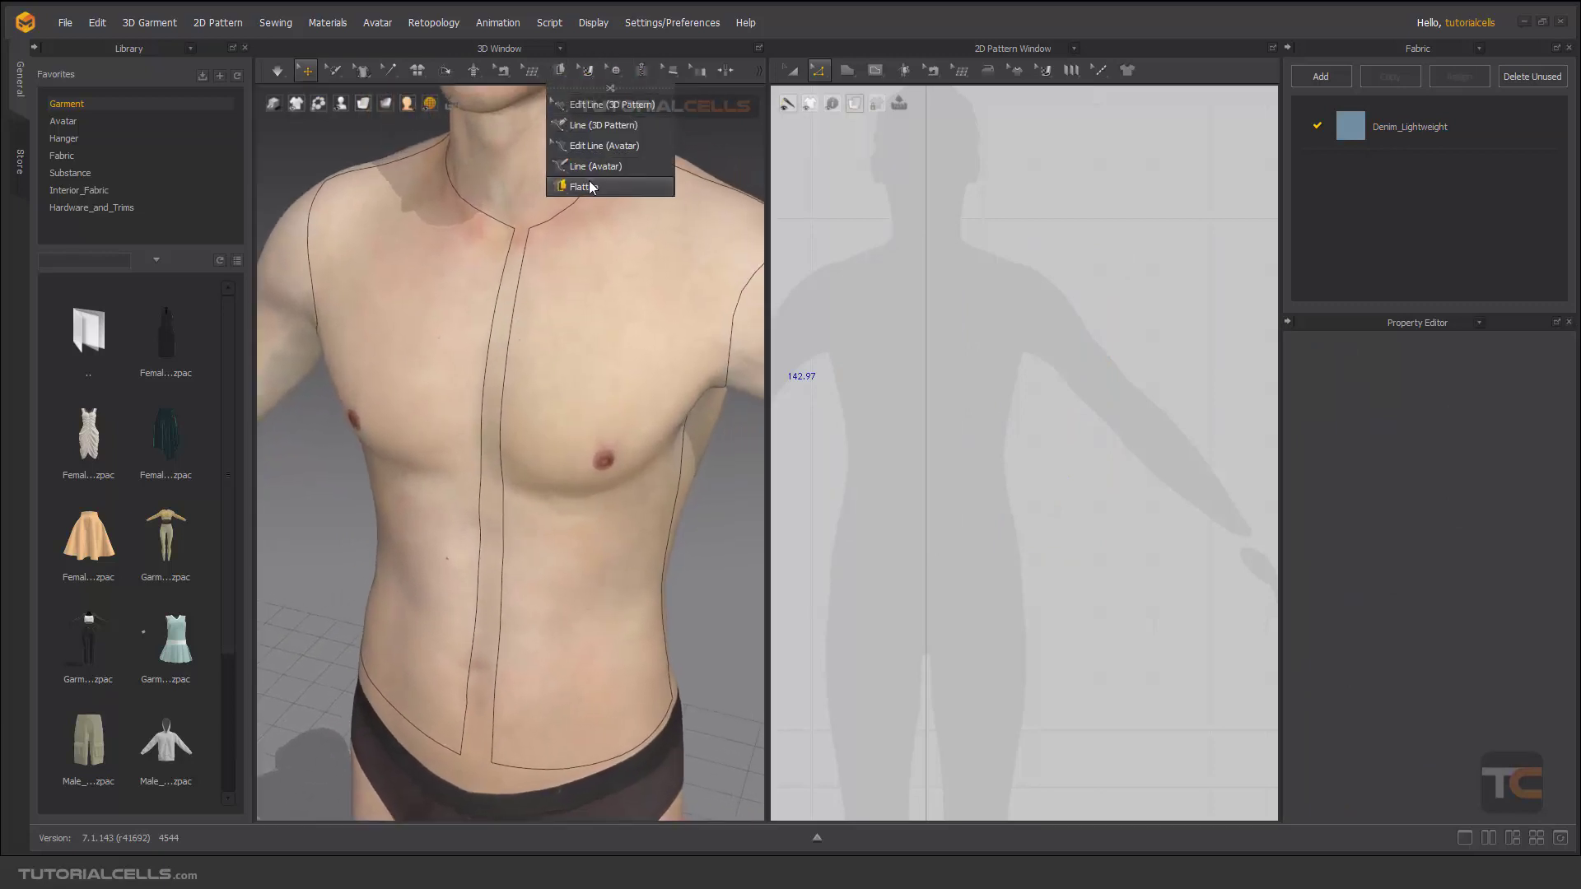
Set the centre-front line to Flattening as Straight Line
click(594, 165)
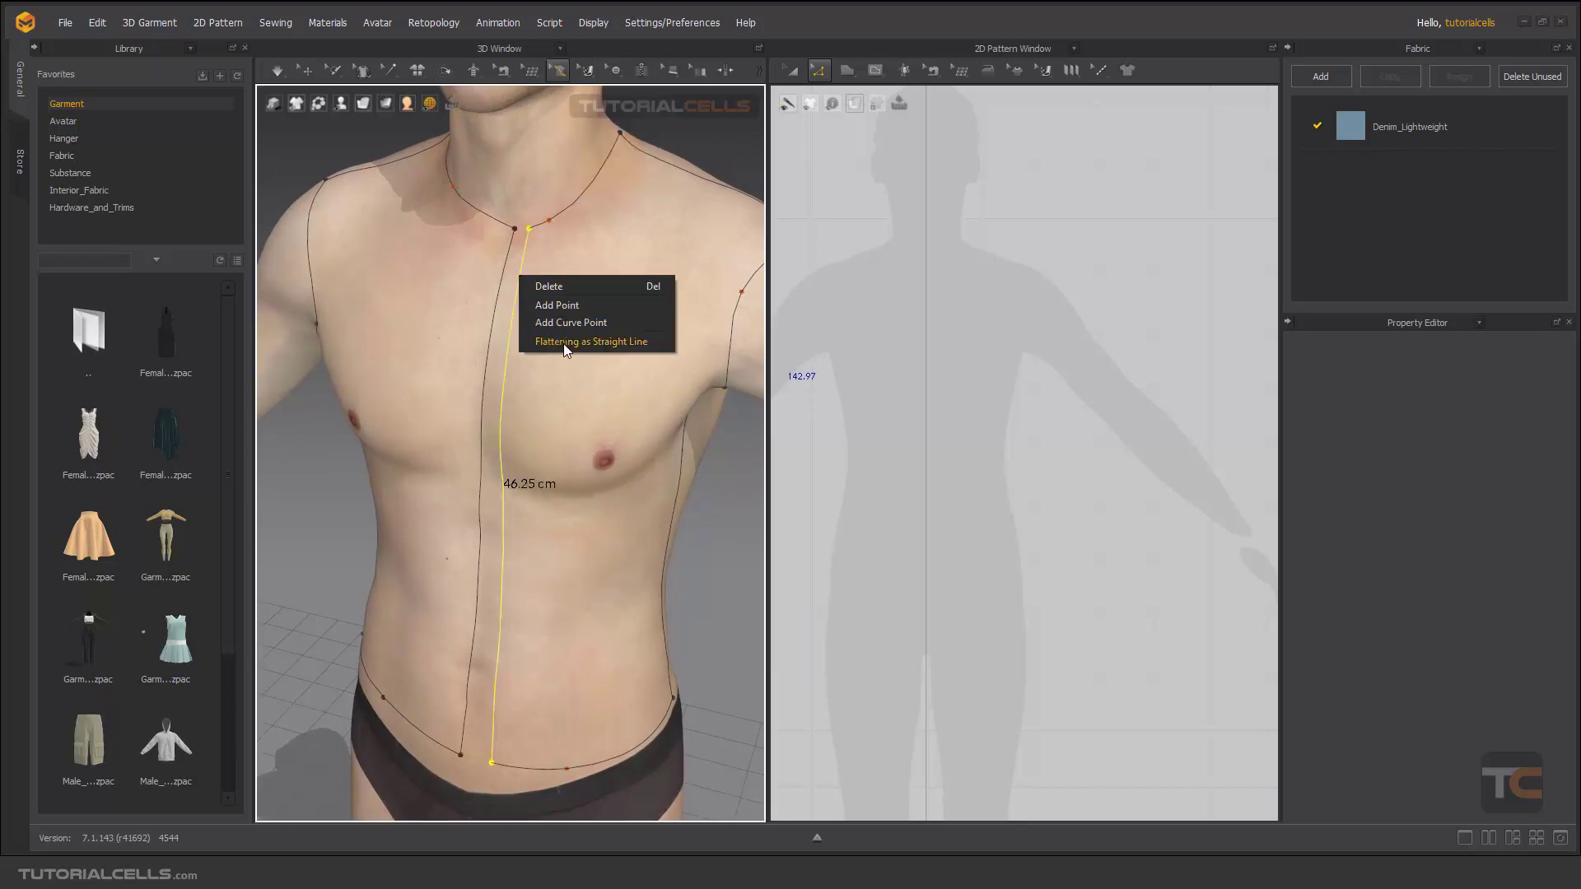
click(589, 340)
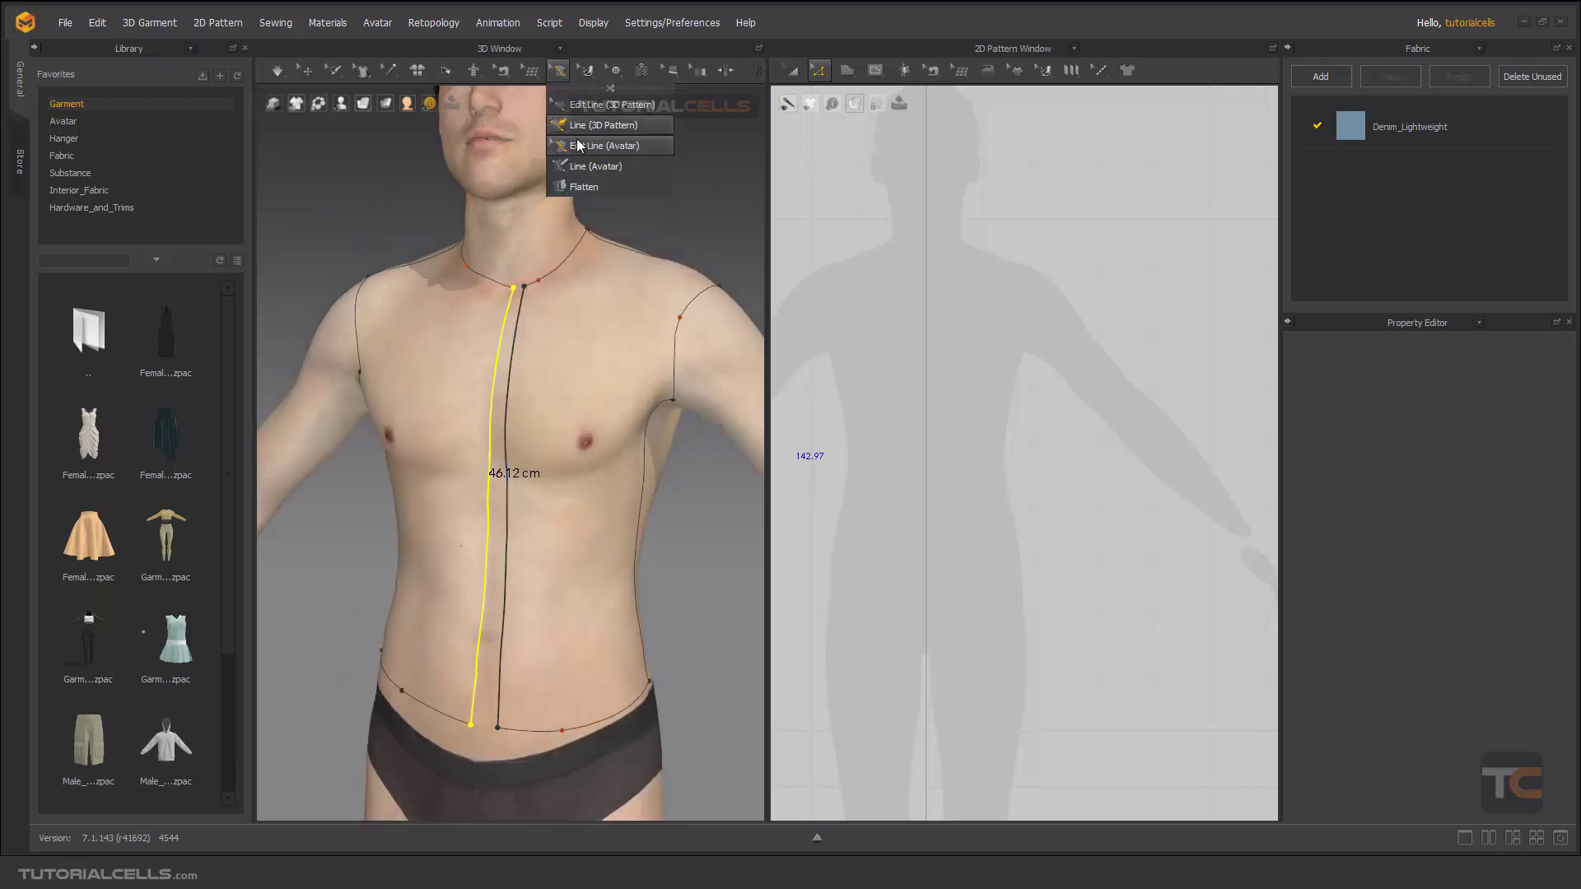
Select both front torso areas again with the Flatten tool
click(582, 186)
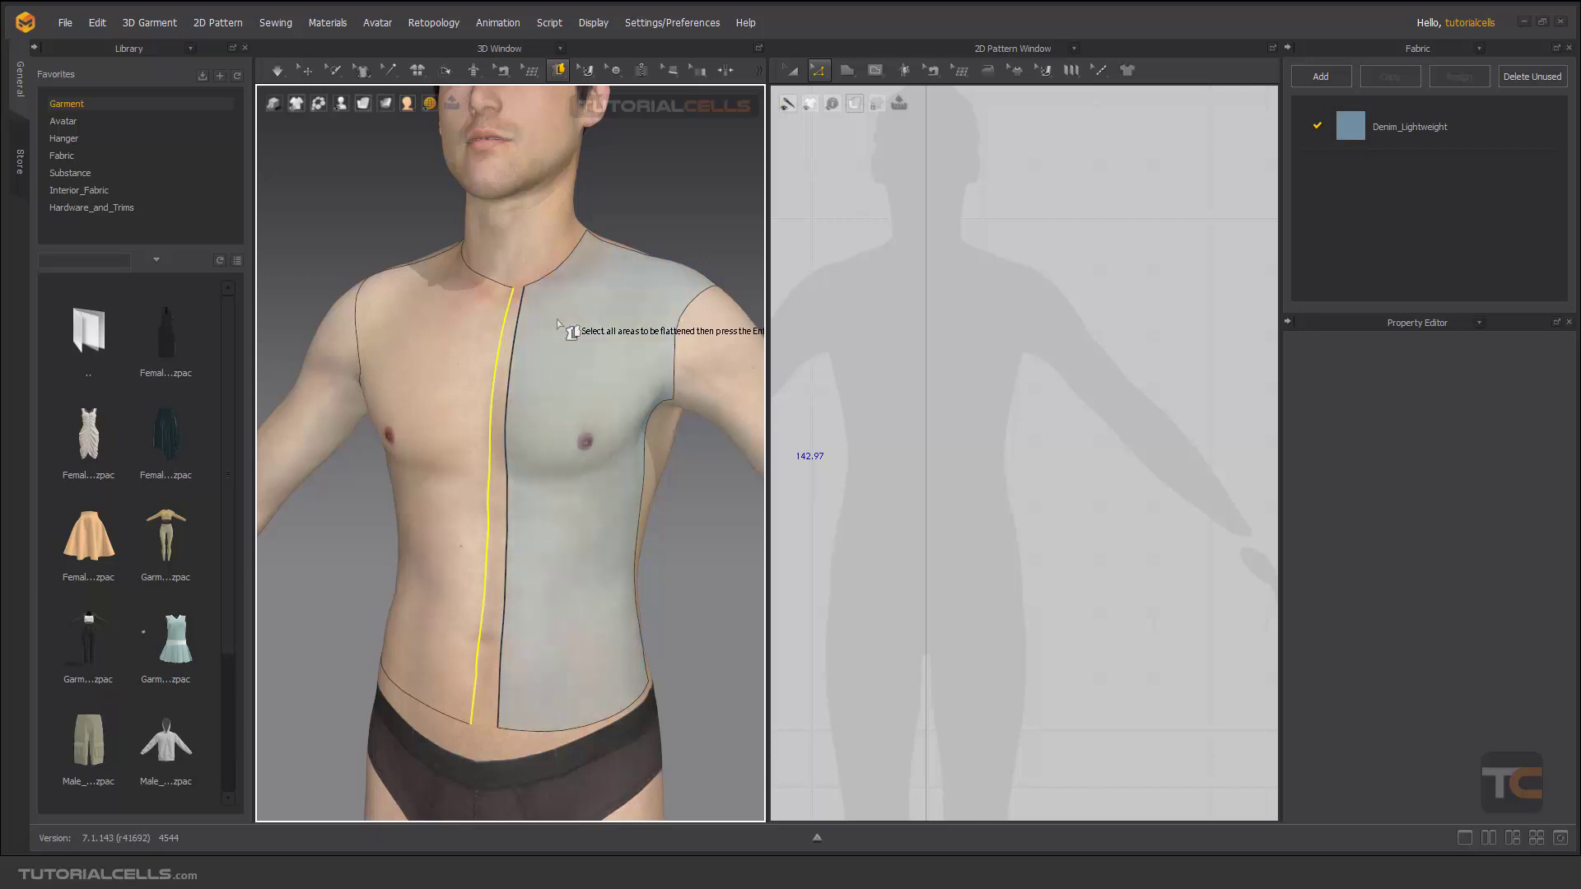
click(604, 423)
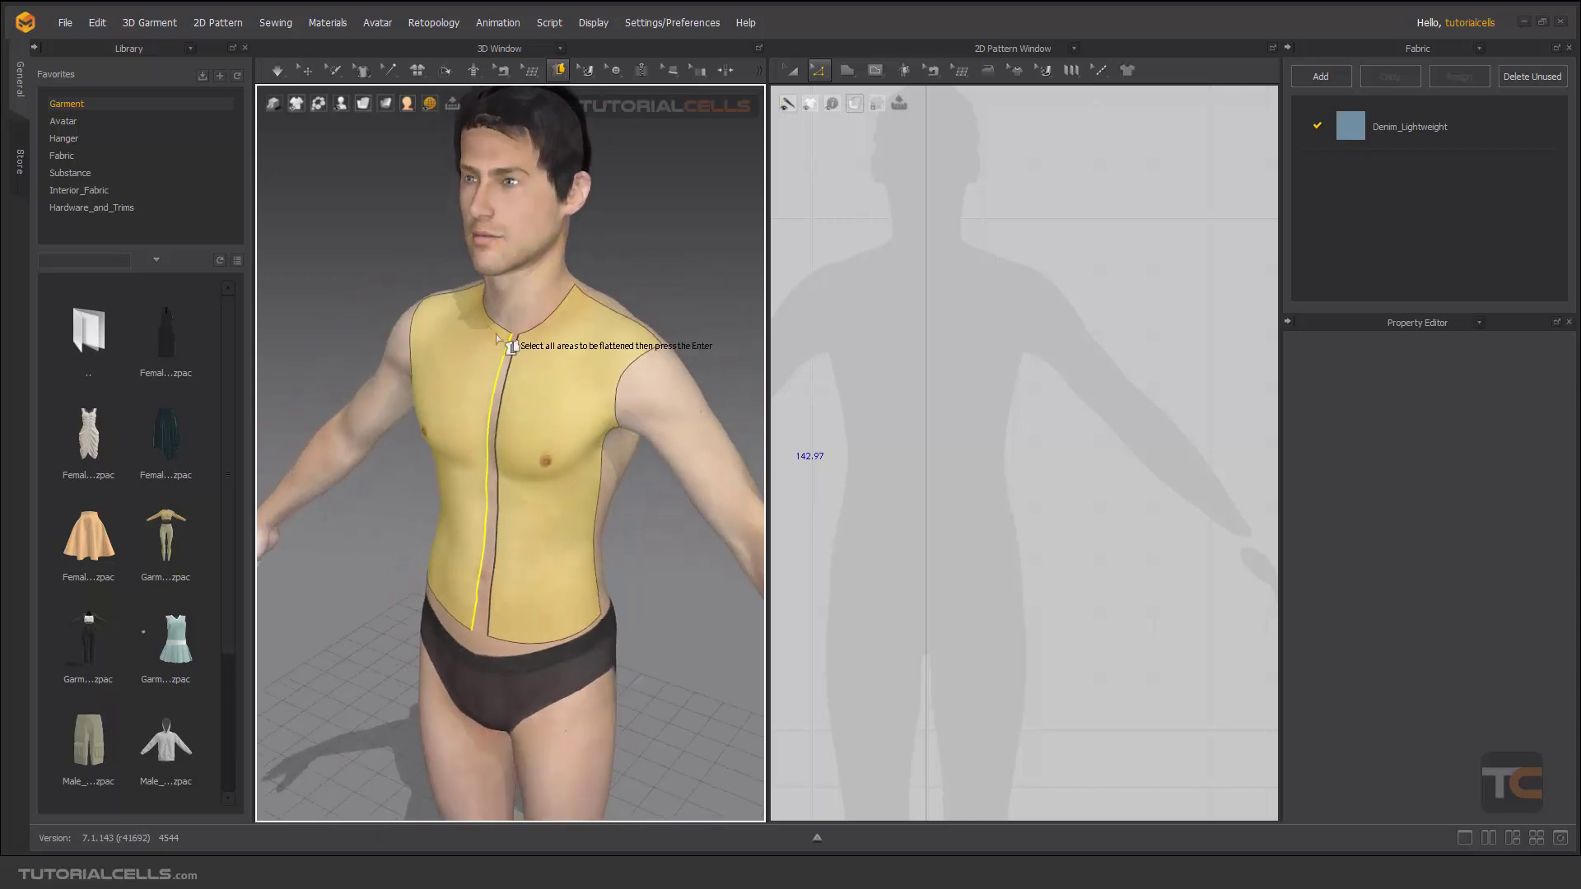
Flatten both areas into patterns with a straight centre-front edge and inspect that edge in 2D
key(Return)
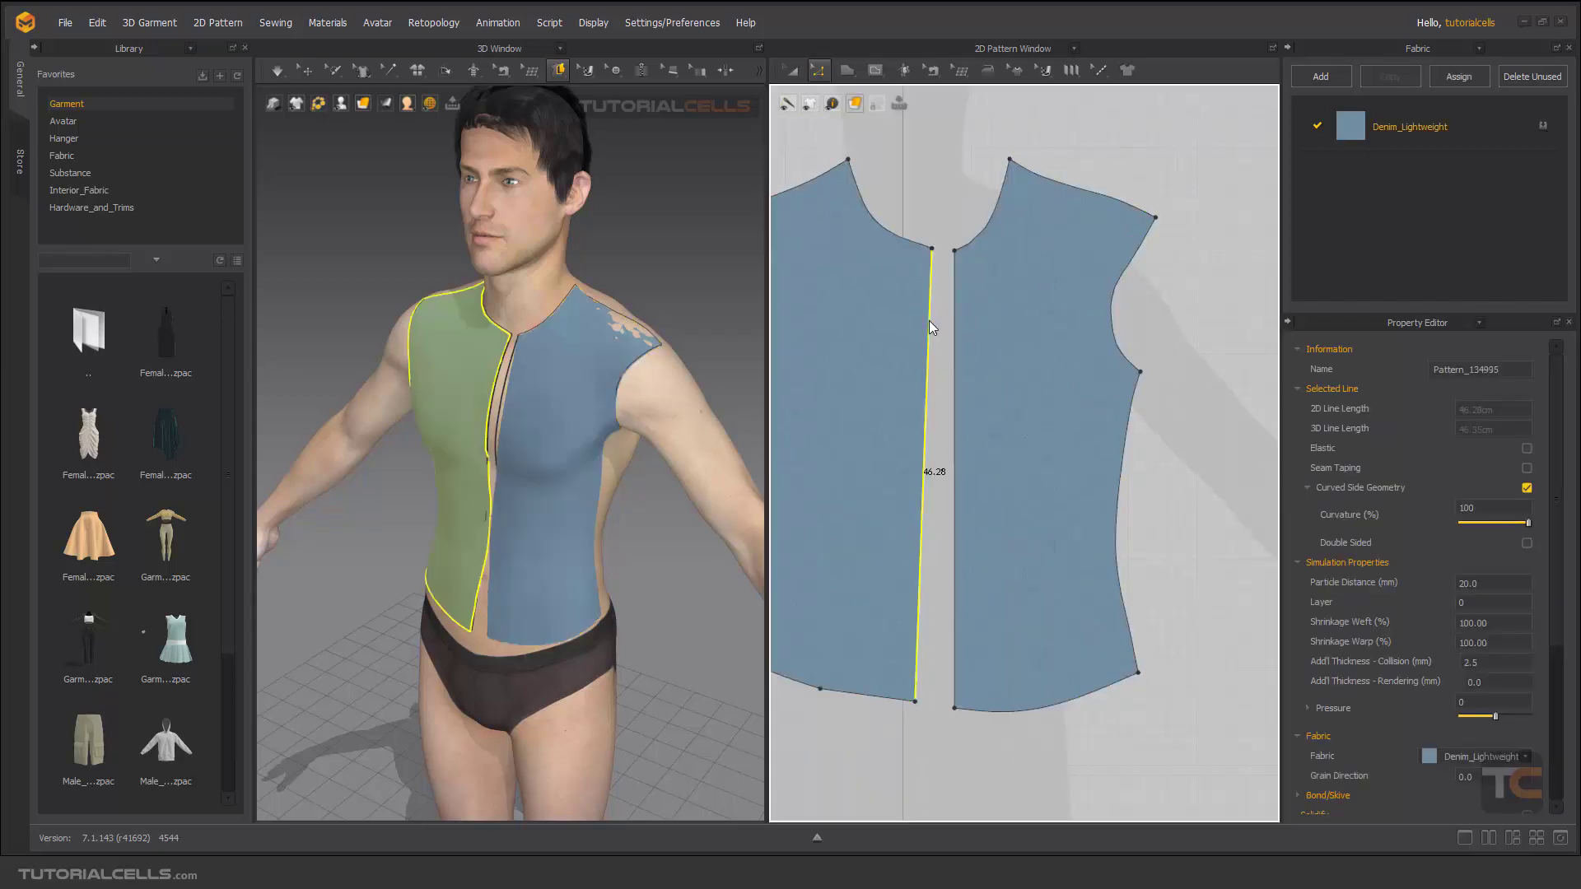
right_click(930, 326)
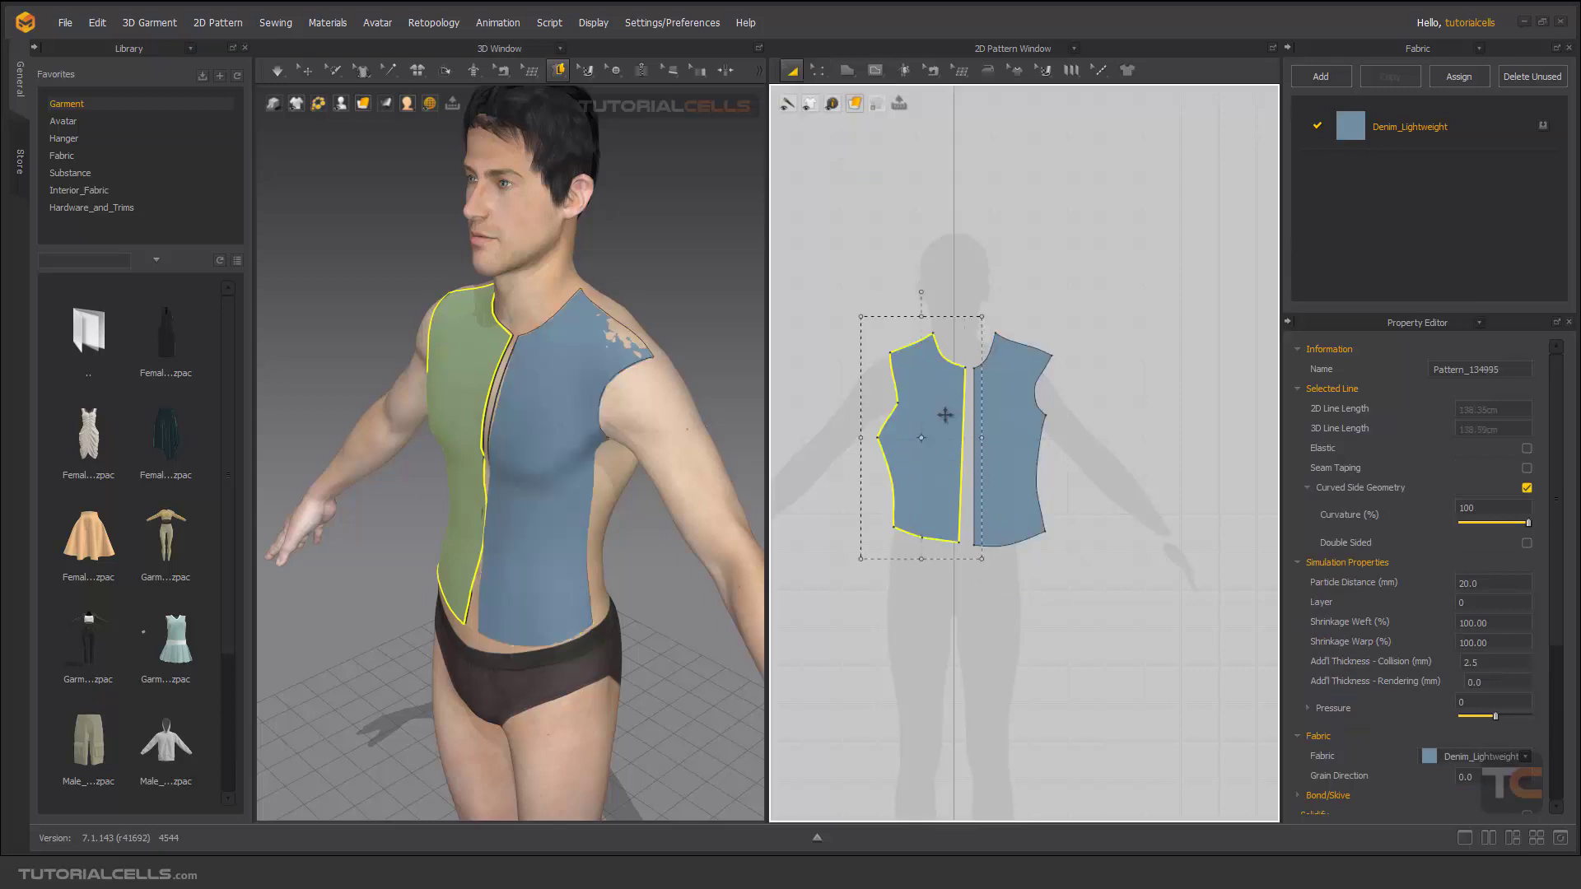
Link the two front patterns as a Symmetric Pattern mirrored pair
right_click(922, 433)
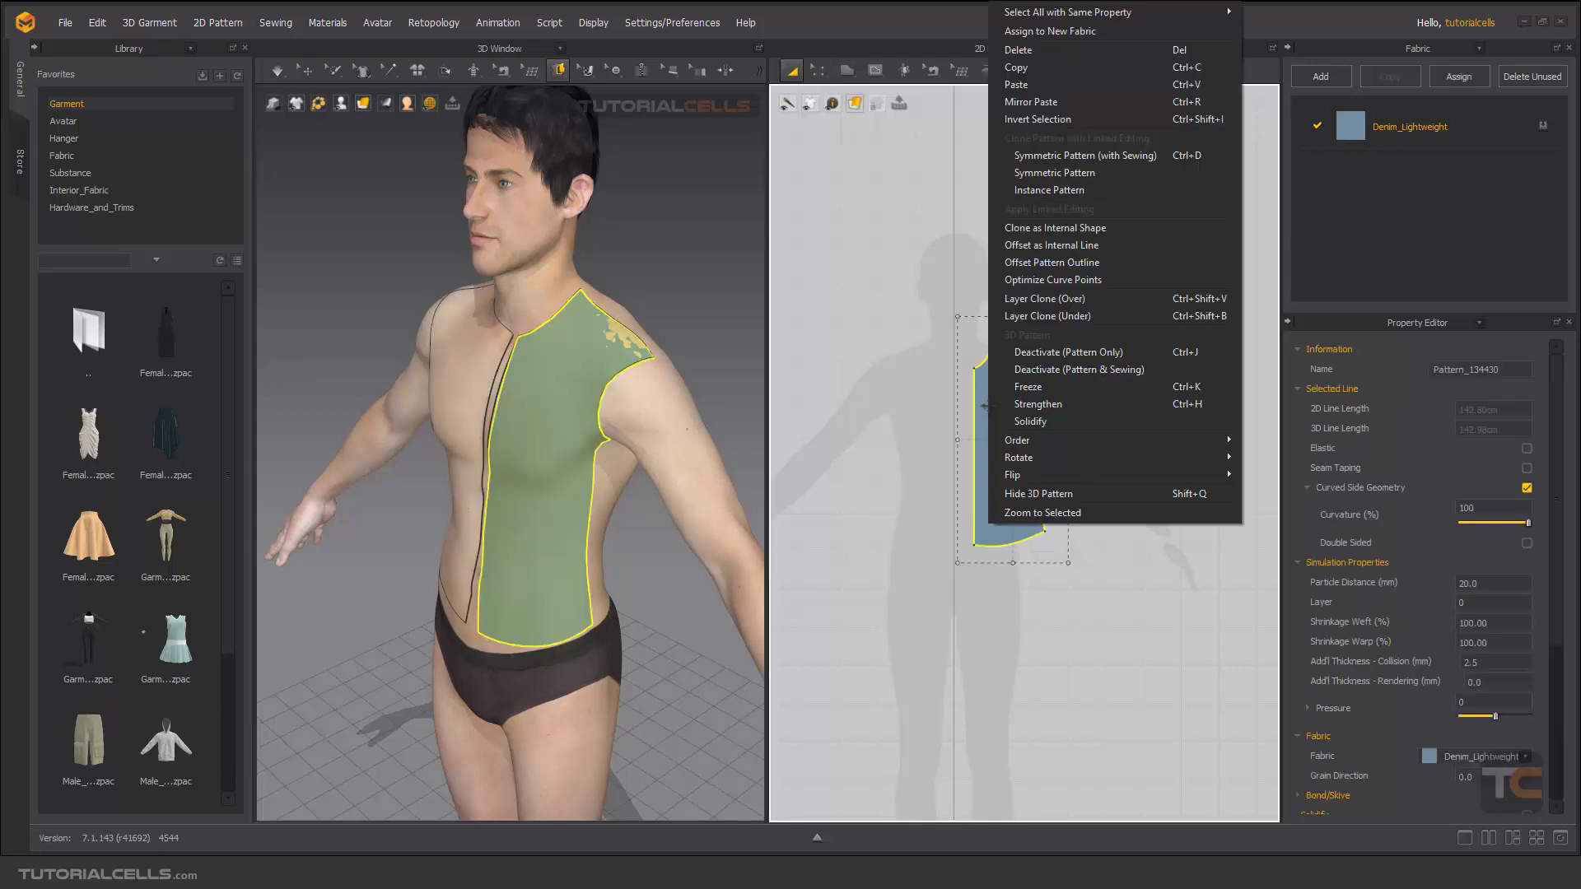
mouse_move(1054, 173)
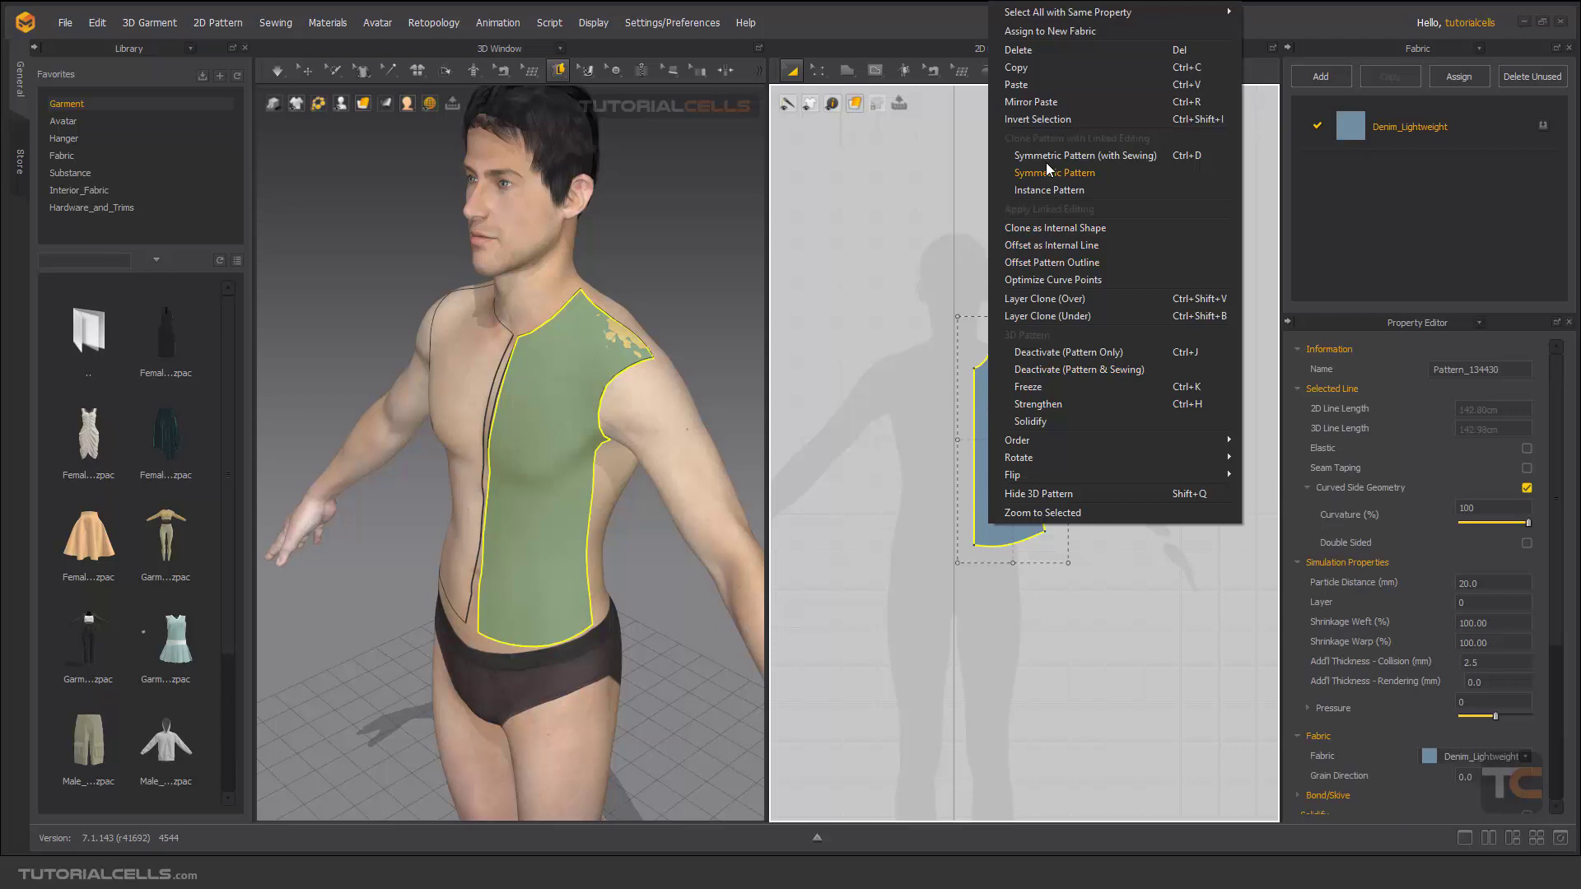
click(1054, 172)
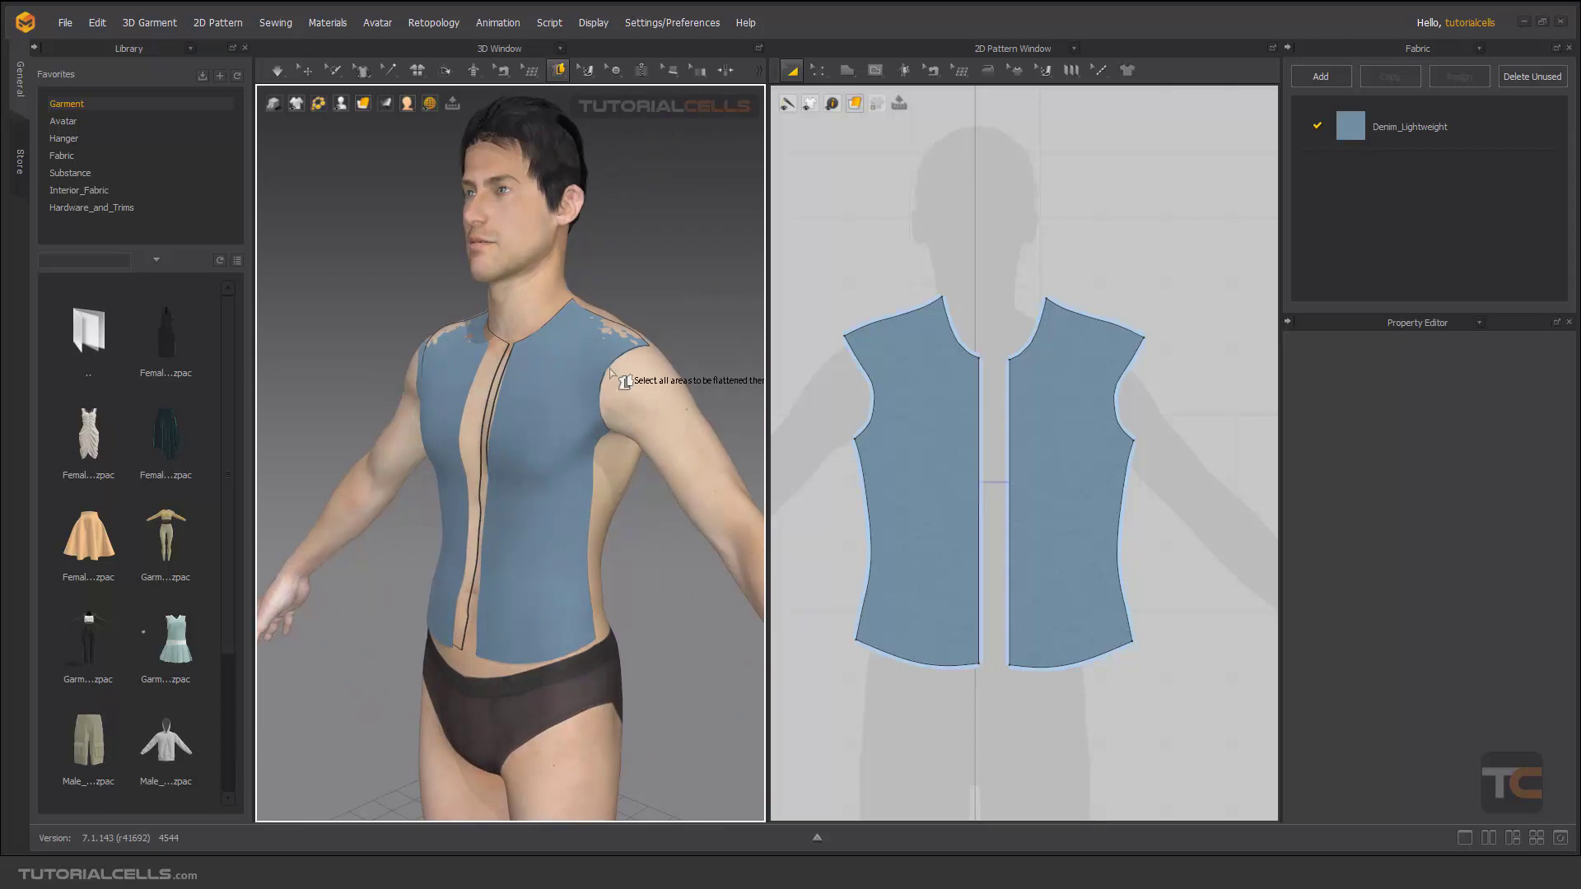
mouse_move(570, 367)
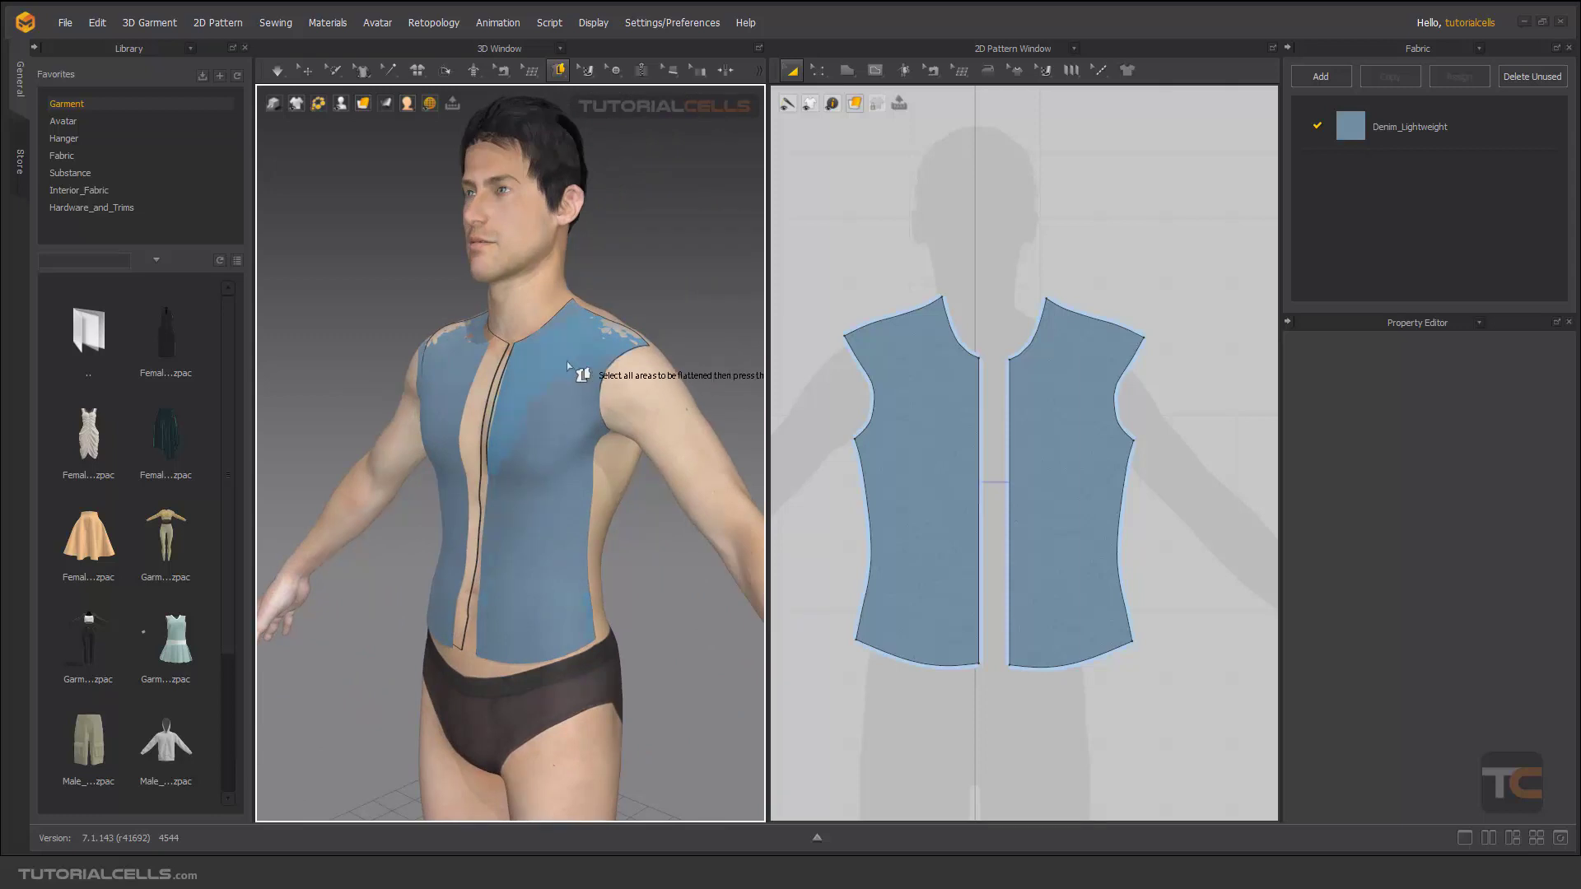